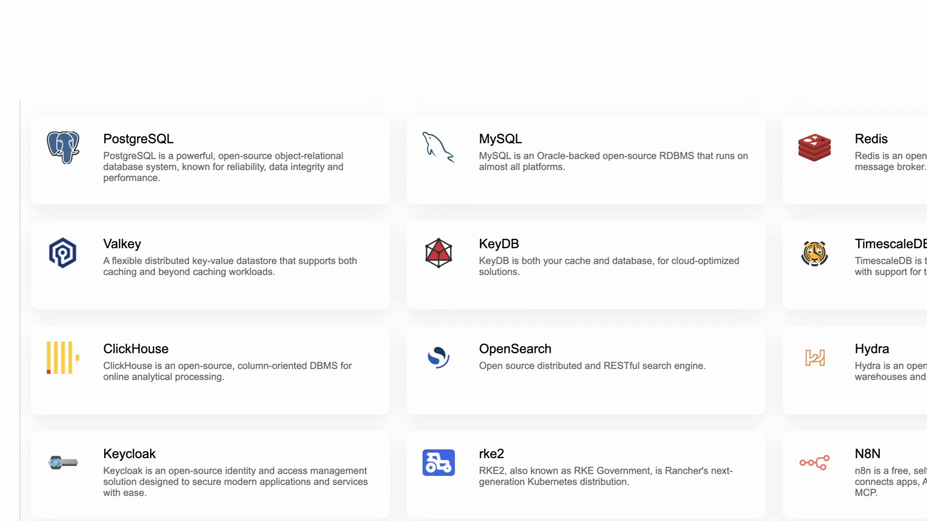
Review the empty Active Services dashboard after logging in
scroll(down, 3)
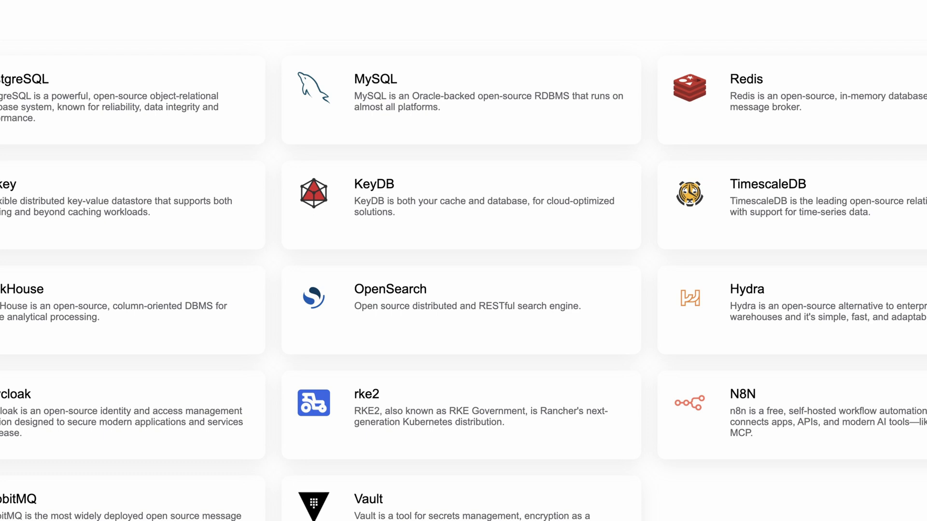
scroll(up, 3)
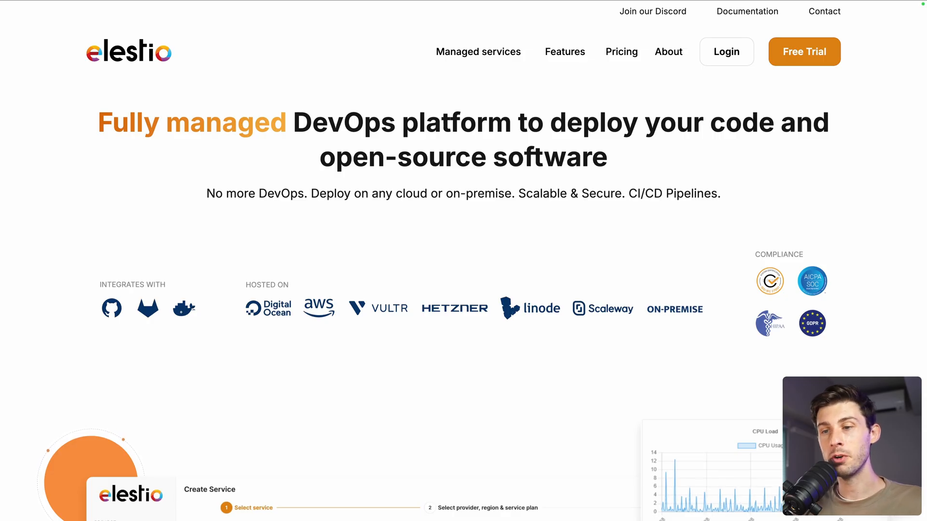
mouse_move(636, 104)
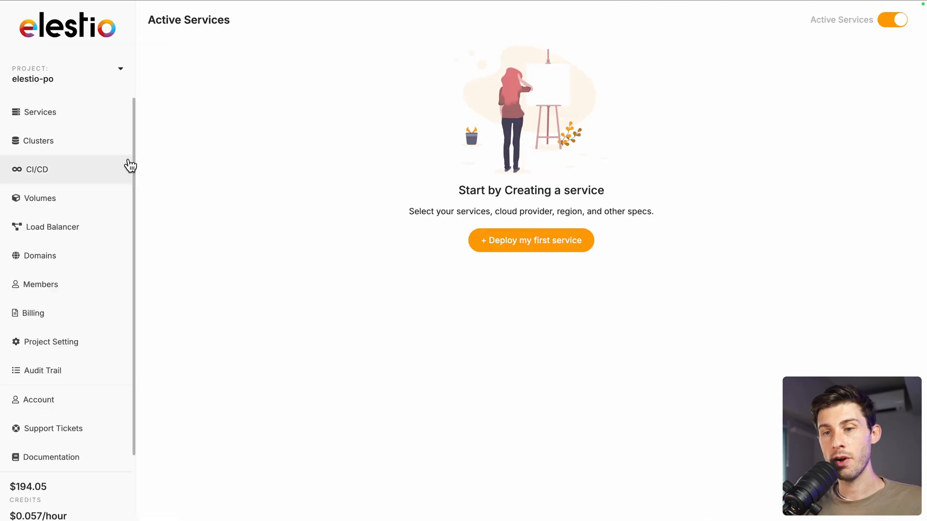
mouse_move(68, 142)
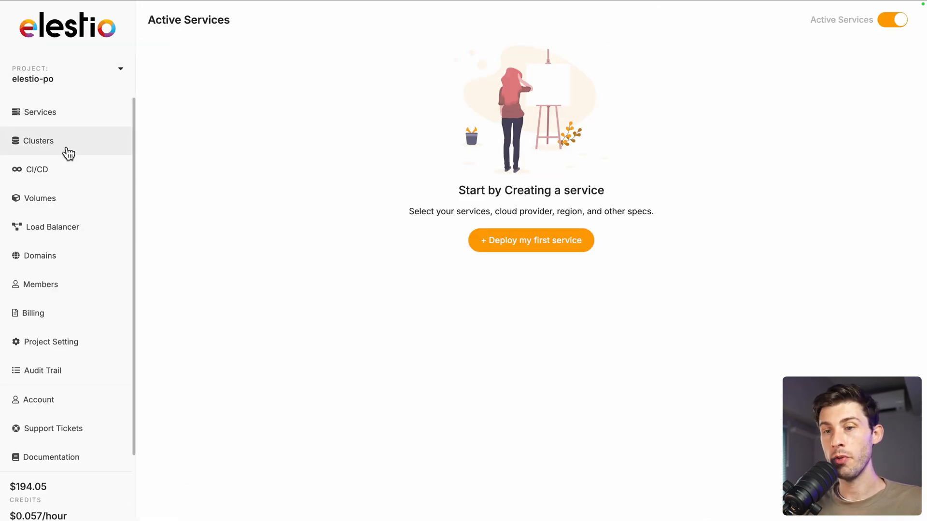
Start a new cluster from the Clusters sidebar entry and browse the service catalogue
click(38, 141)
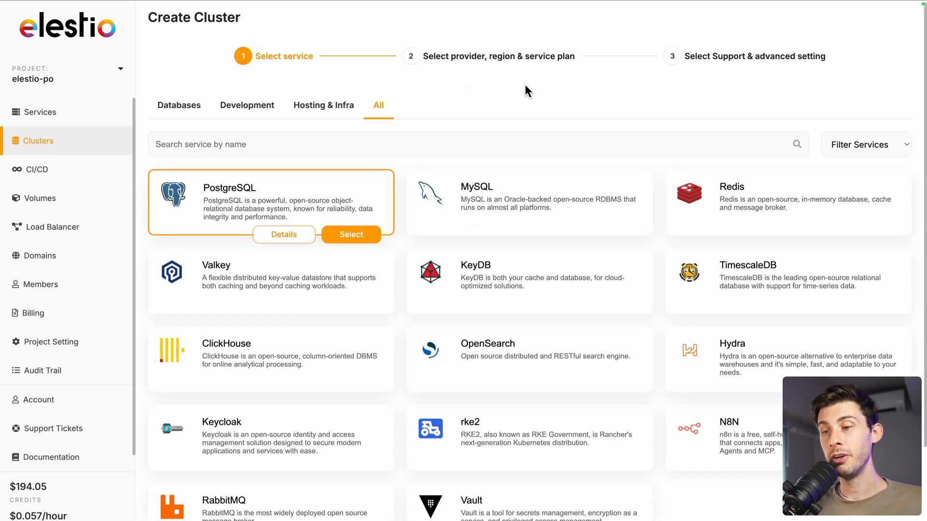
scroll(down, 3)
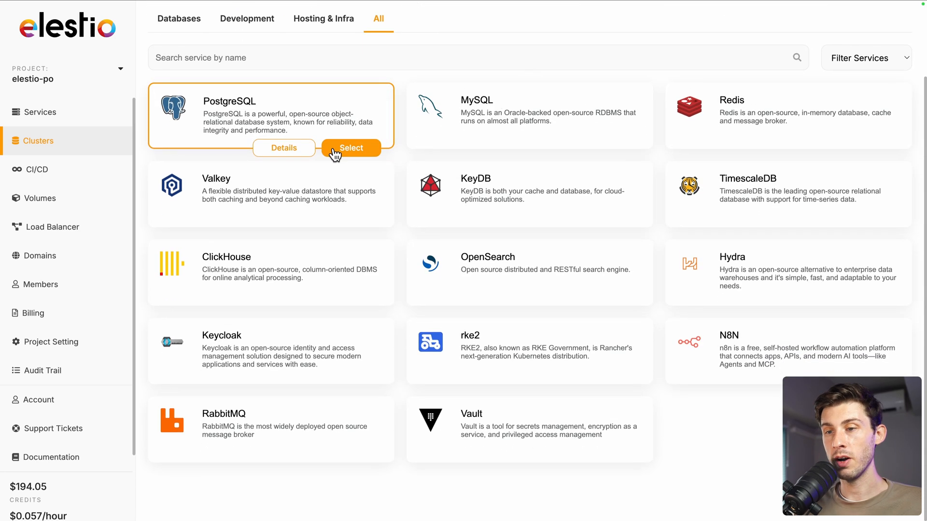
mouse_move(676, 185)
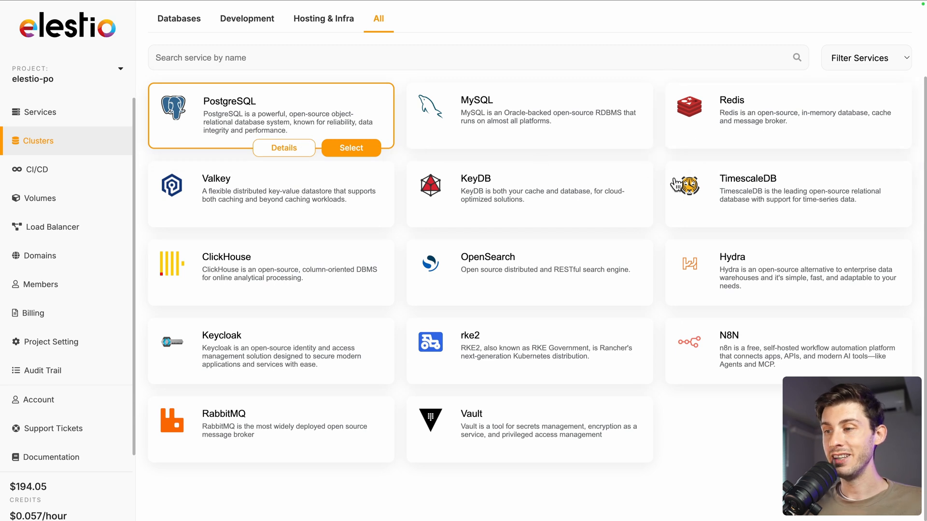
mouse_move(738, 372)
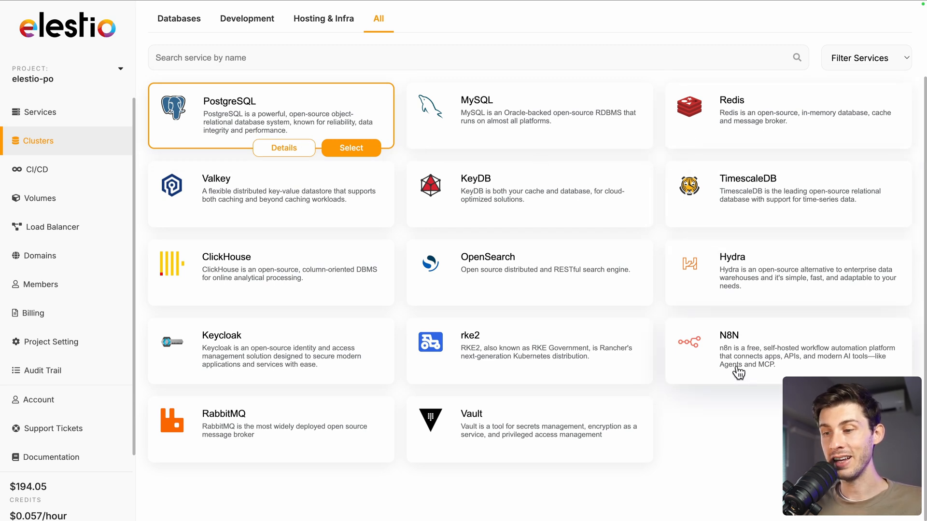
mouse_move(540, 412)
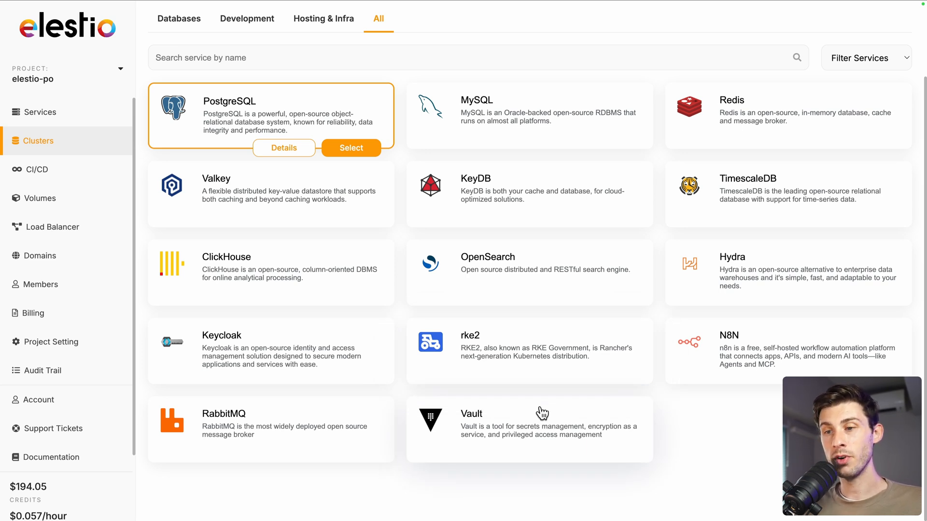
mouse_move(351, 166)
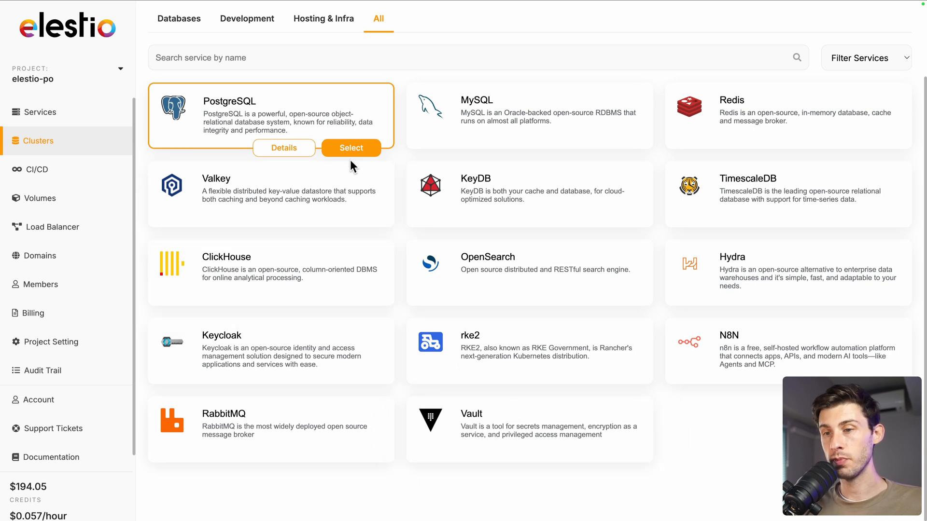
Choose PostgreSQL, keeping Hetzner Cloud, Falkenstein and the MEDIUM-2C-4G Intel Xeon plan
click(350, 148)
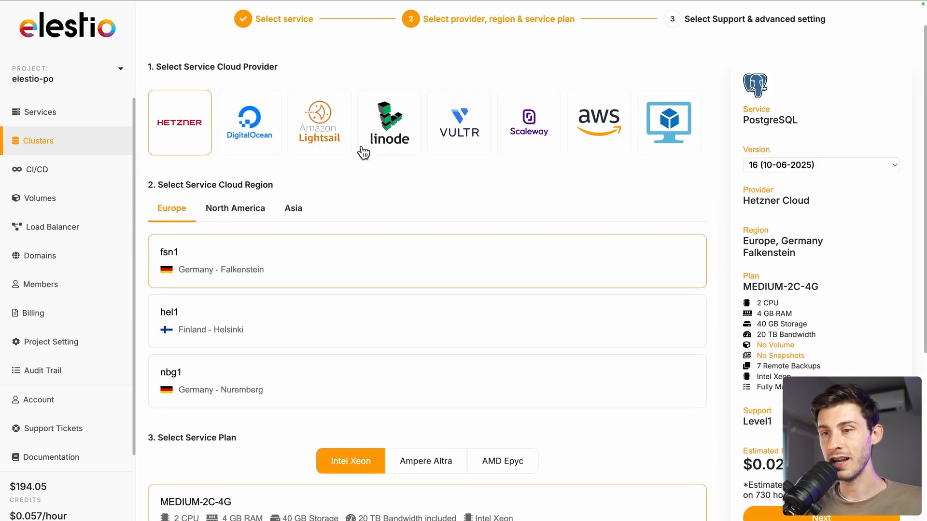
mouse_move(378, 186)
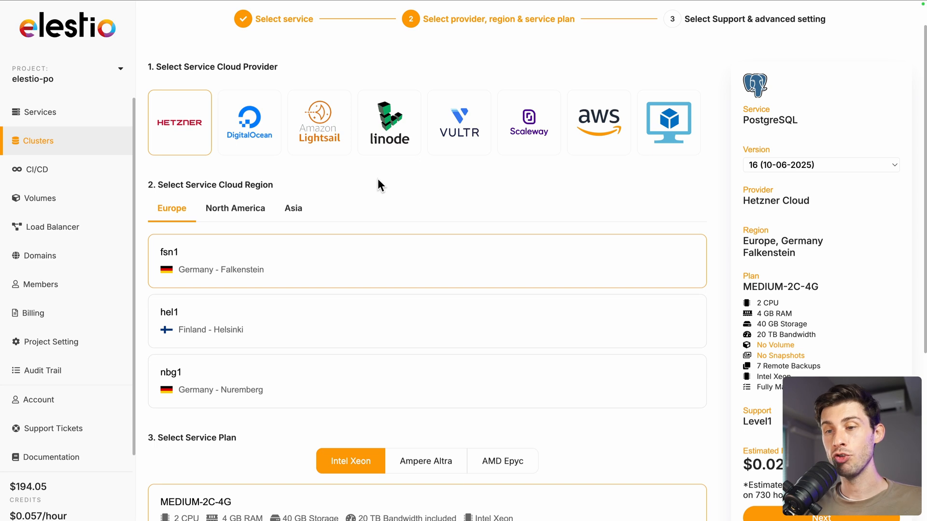
mouse_move(289, 230)
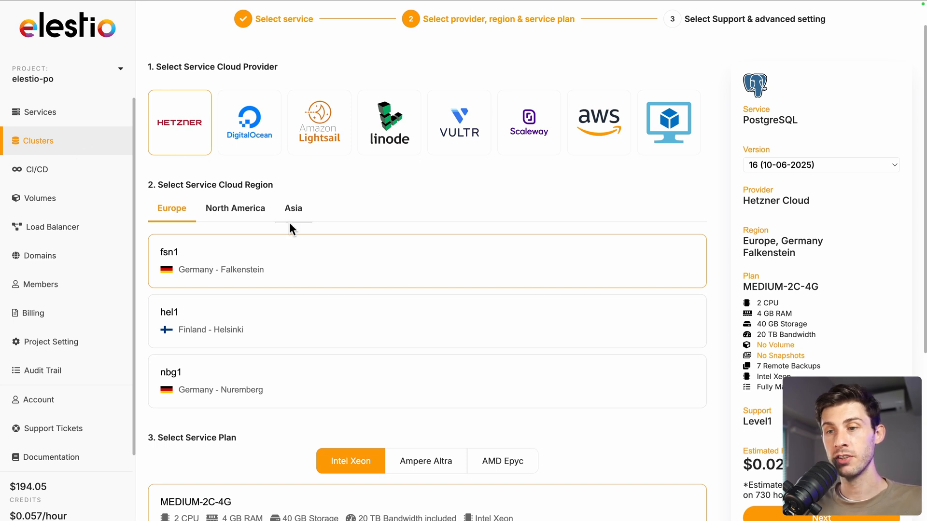
mouse_move(650, 180)
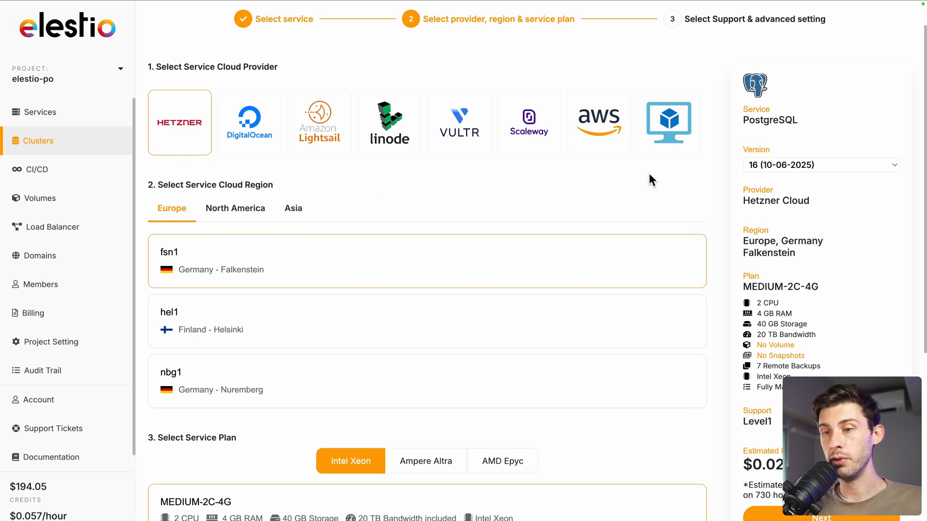
scroll(down, 3)
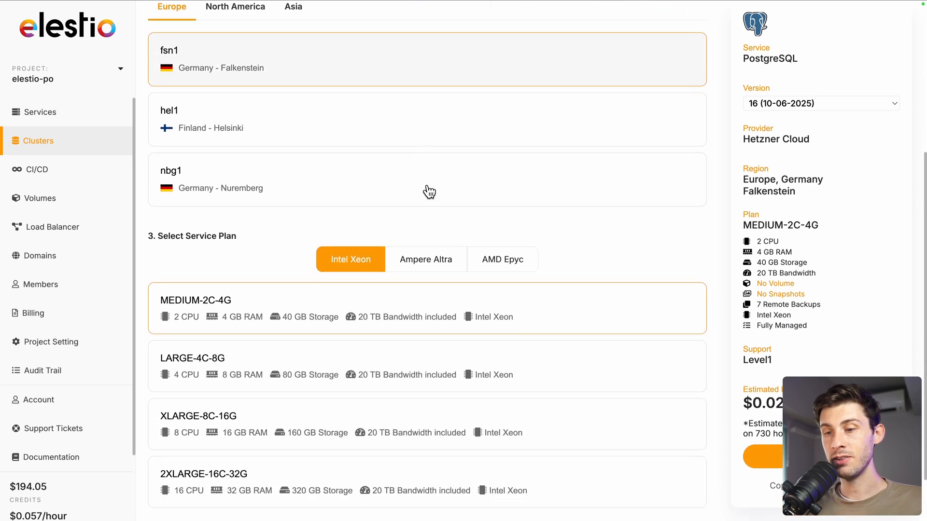
mouse_move(278, 251)
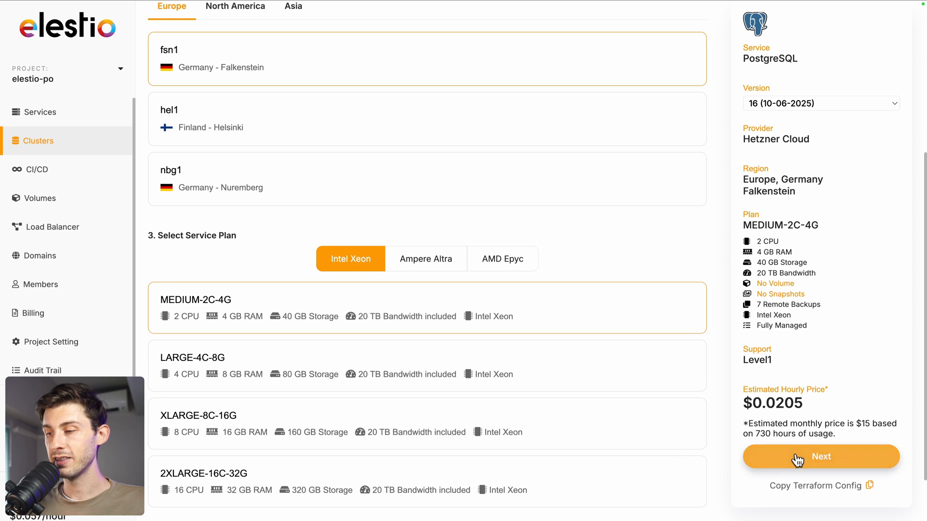
Keep 1 replica (2 nodes, $0.0411/hour) and review the Service Support levels
click(821, 457)
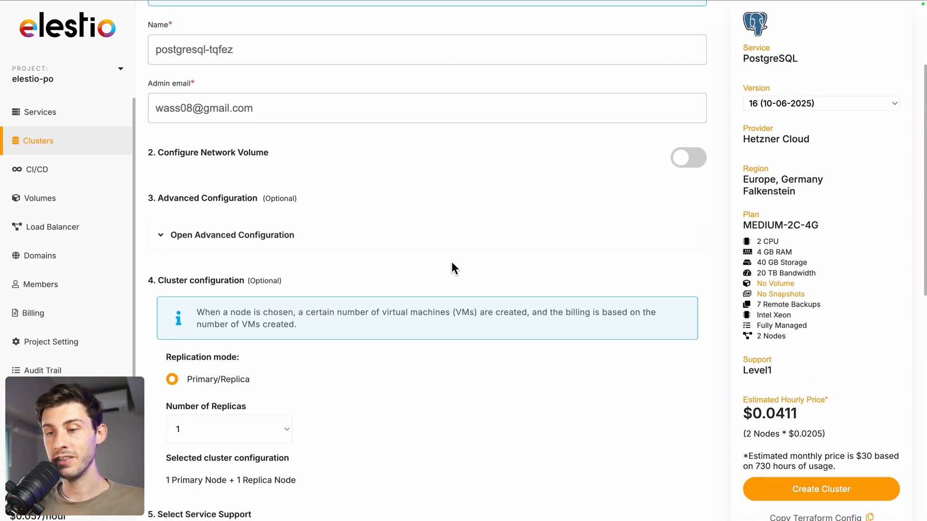
scroll(down, 3)
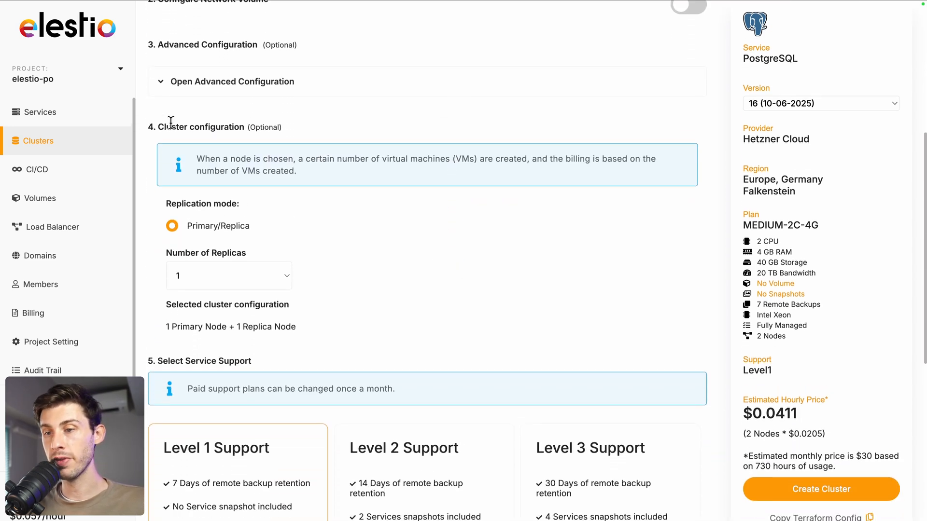
mouse_move(396, 244)
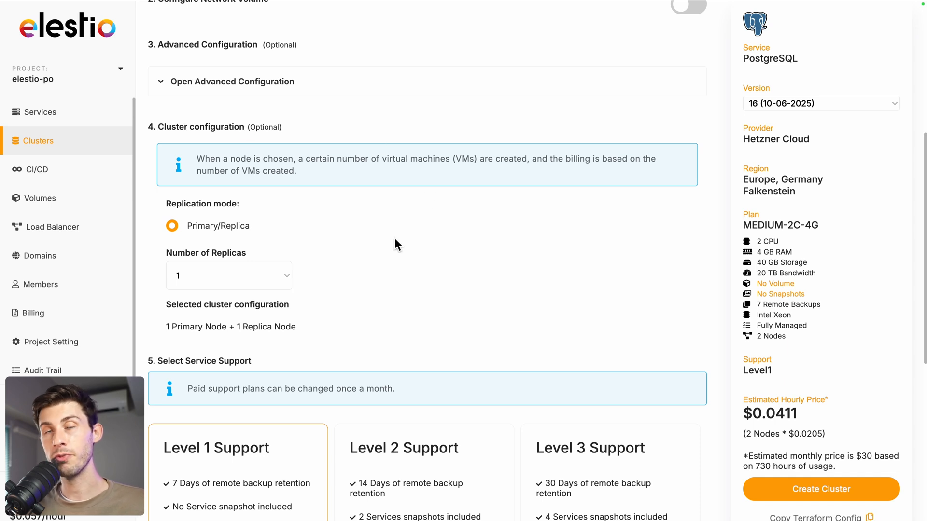
mouse_move(294, 252)
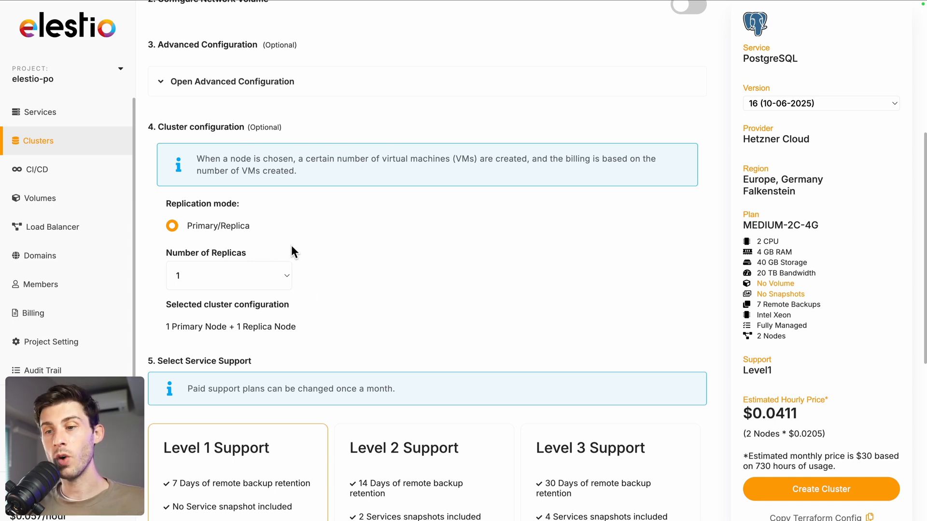
mouse_move(154, 284)
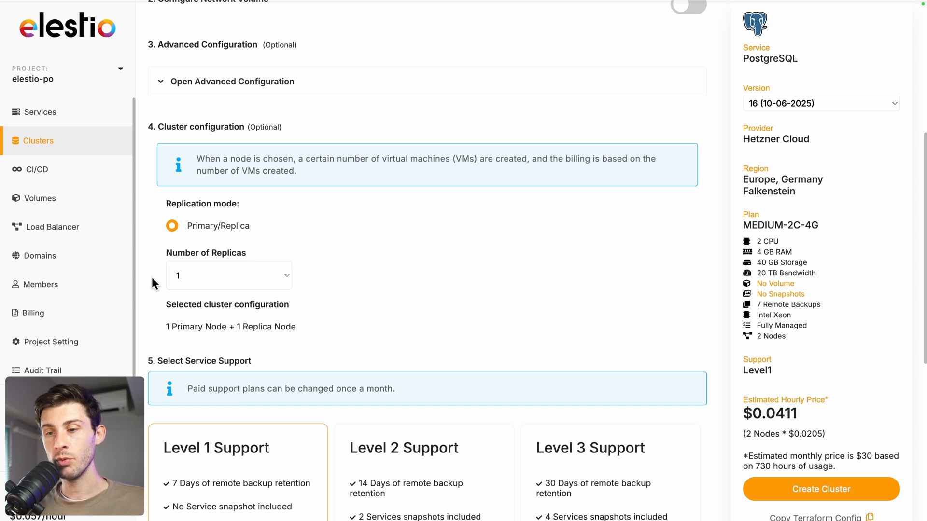
click(228, 275)
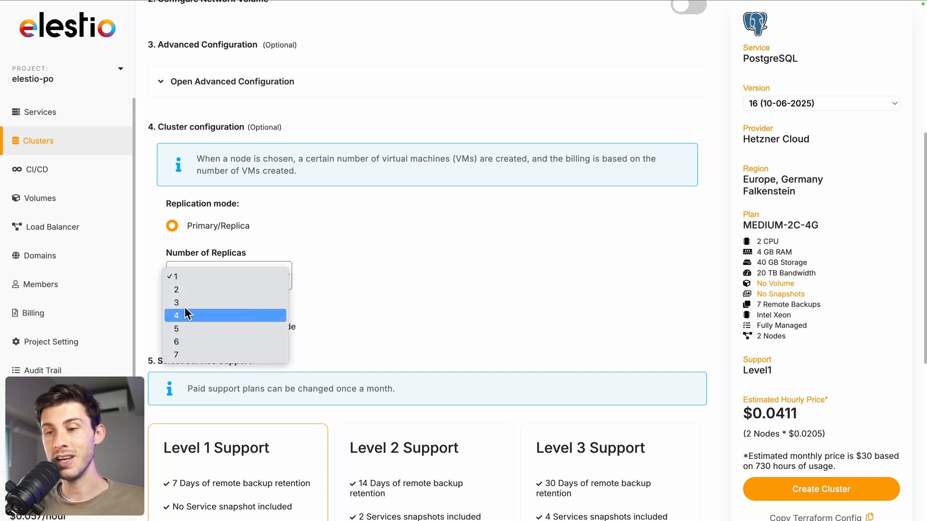
mouse_move(251, 276)
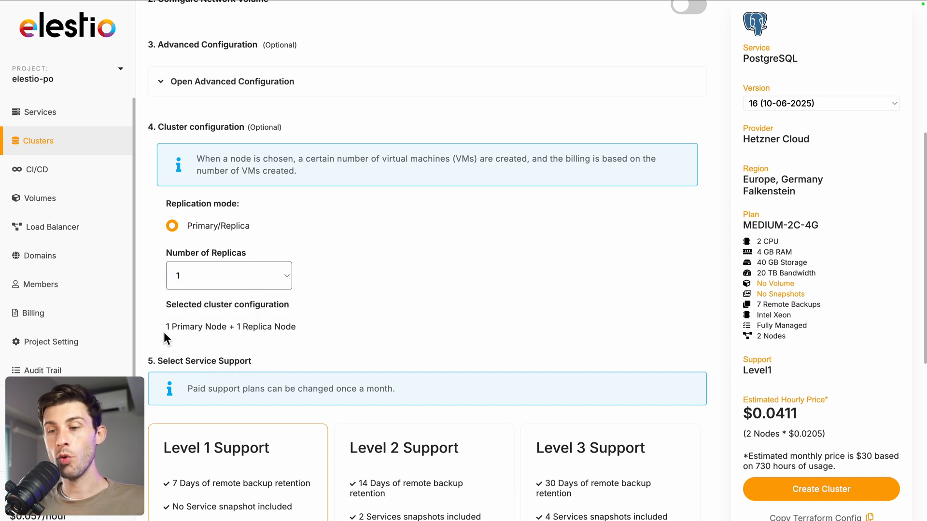
mouse_move(316, 333)
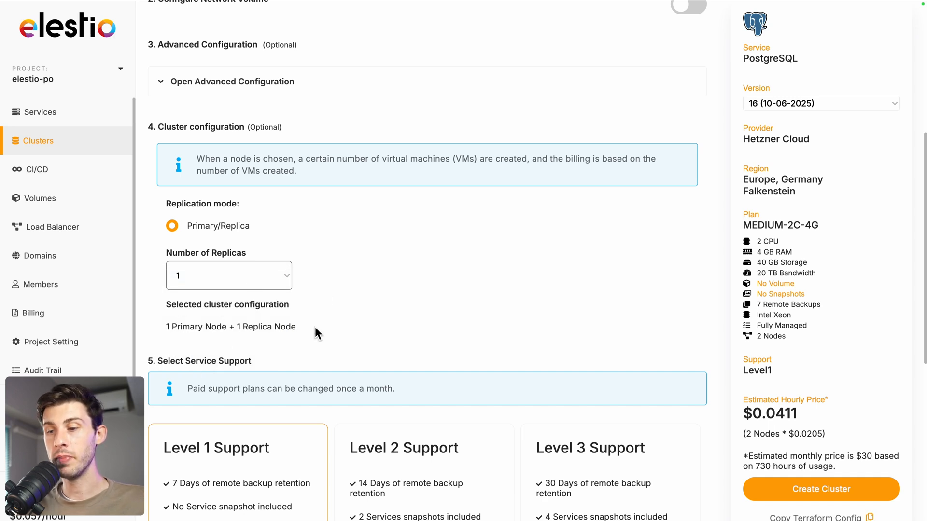
scroll(down, 3)
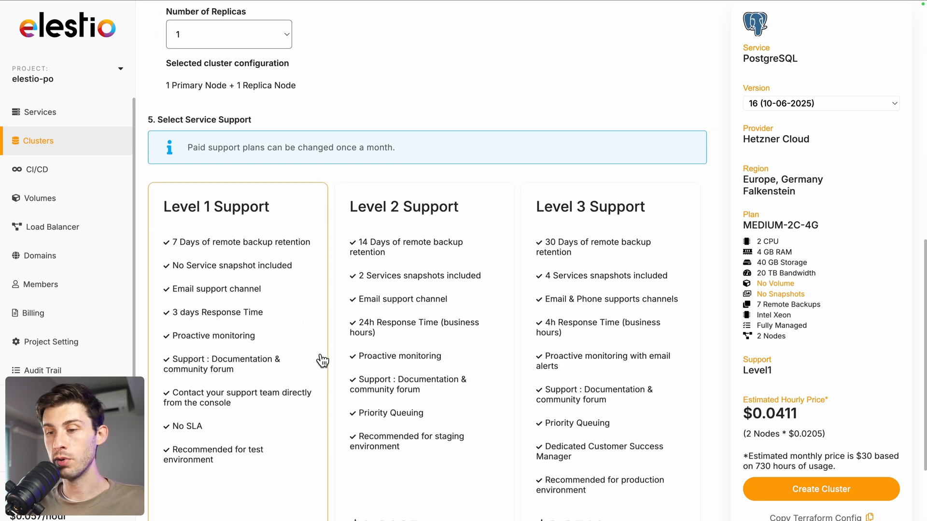
mouse_move(809, 467)
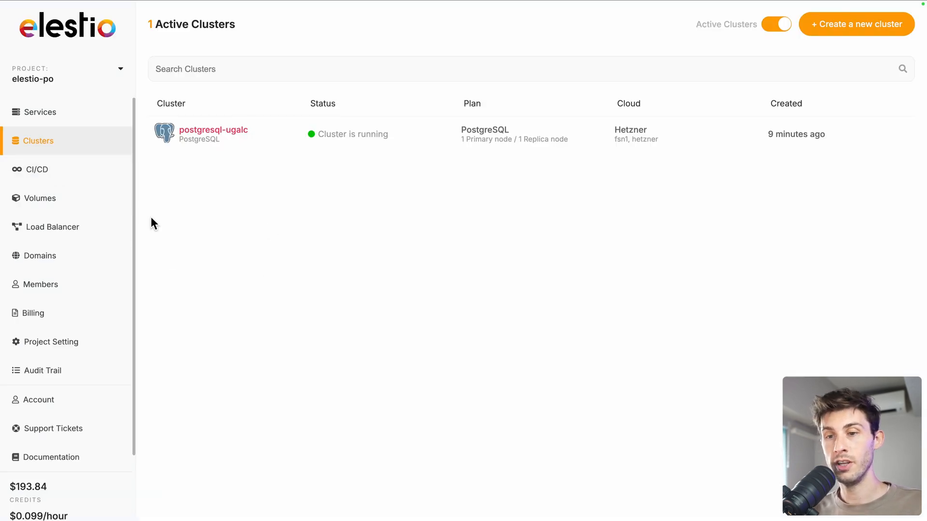
mouse_move(248, 196)
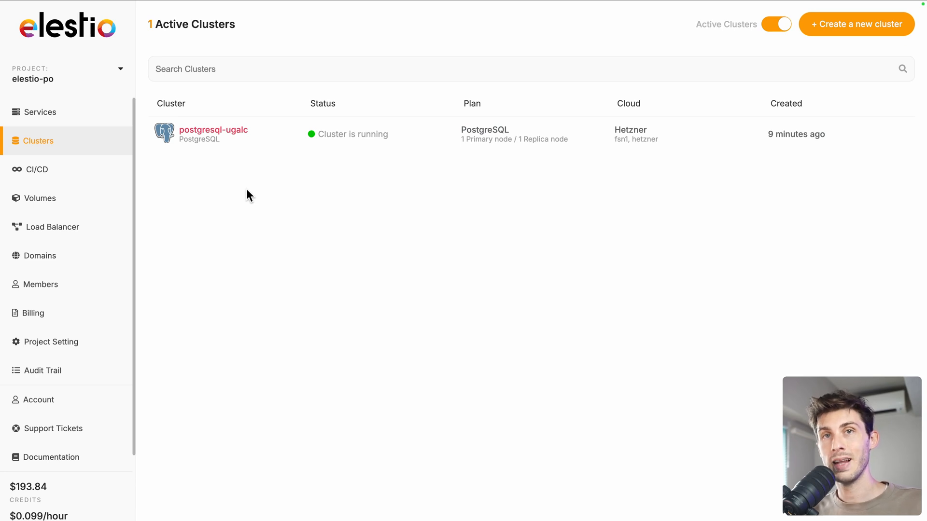
click(209, 129)
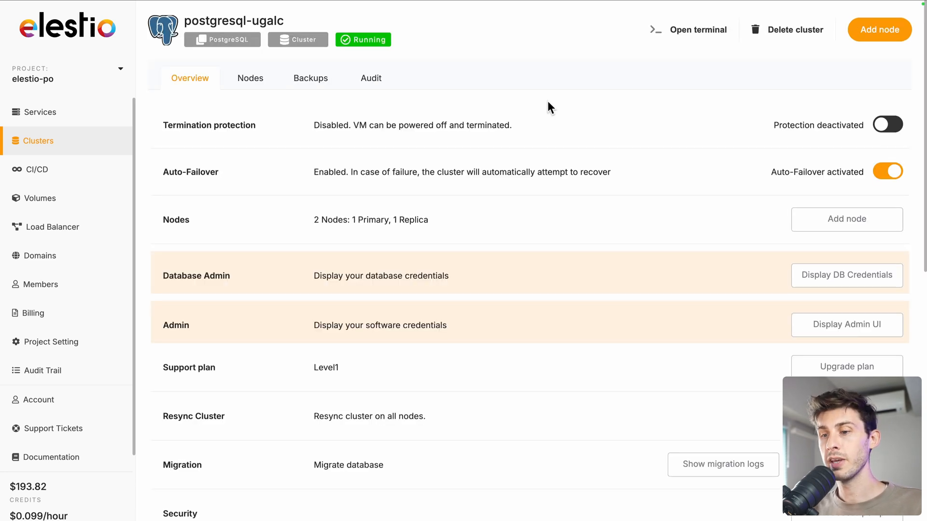
mouse_move(309, 225)
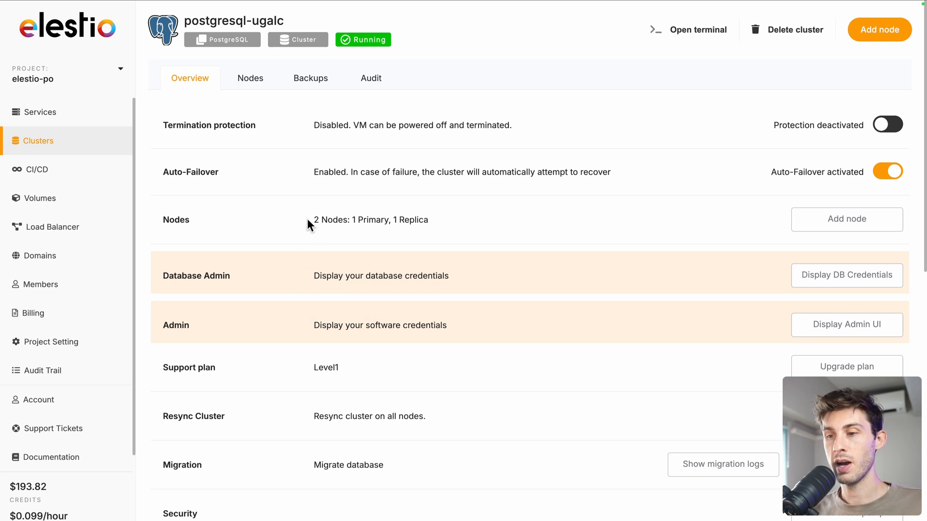
double_click(368, 219)
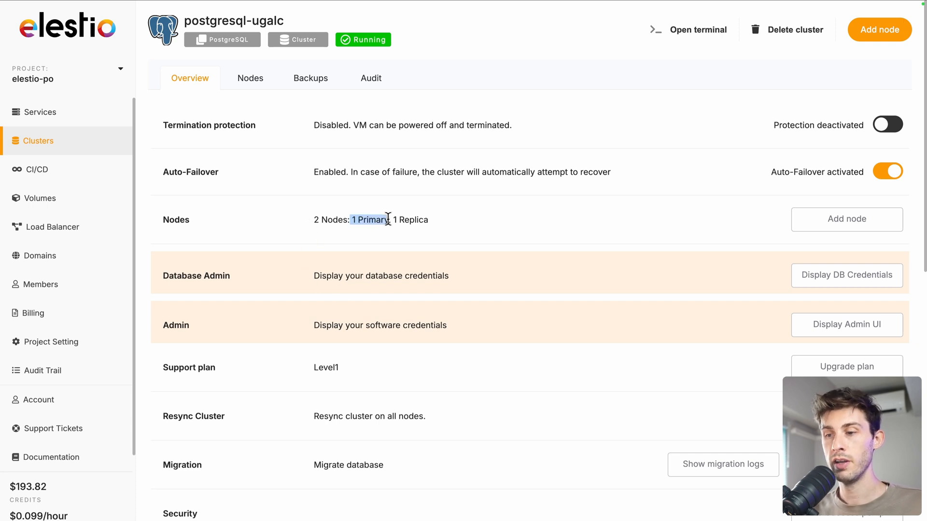
mouse_move(443, 223)
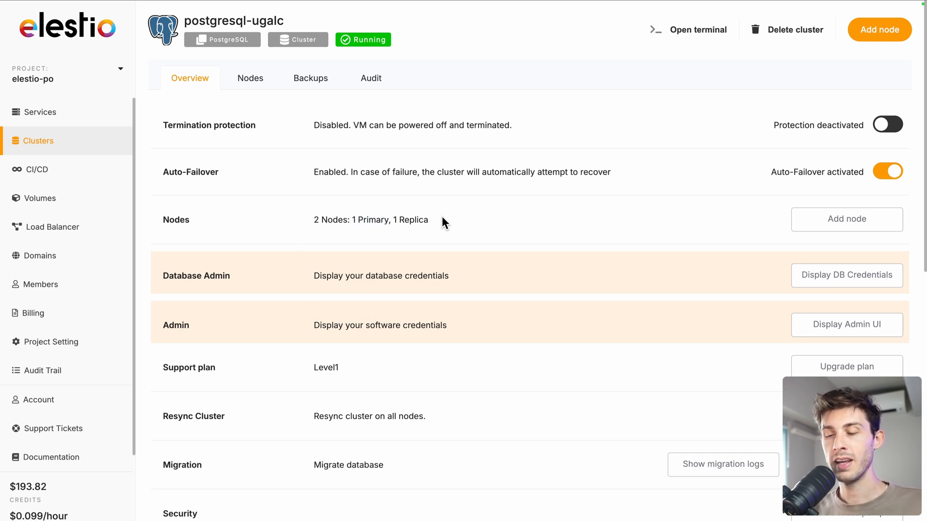
scroll(down, 3)
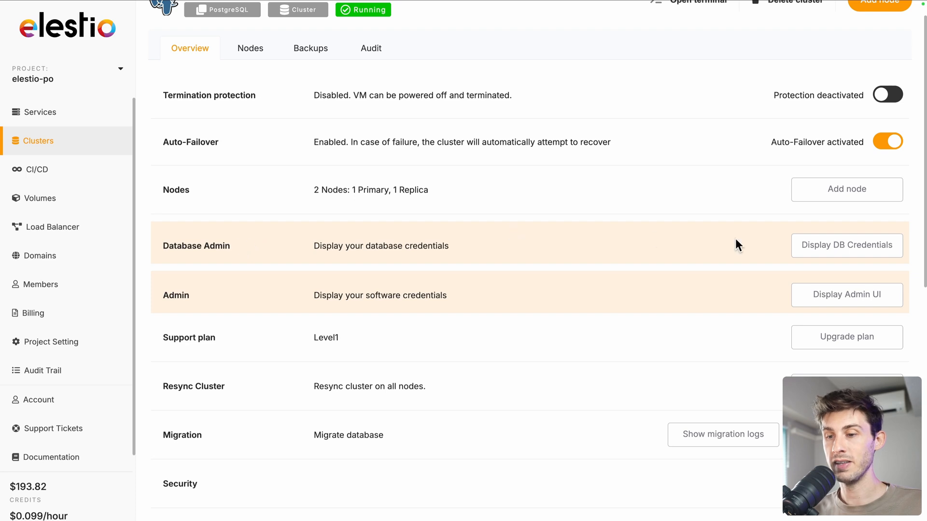
Reveal the DB credentials (host, port 25432, user postgres) and the admin UI login details
click(845, 245)
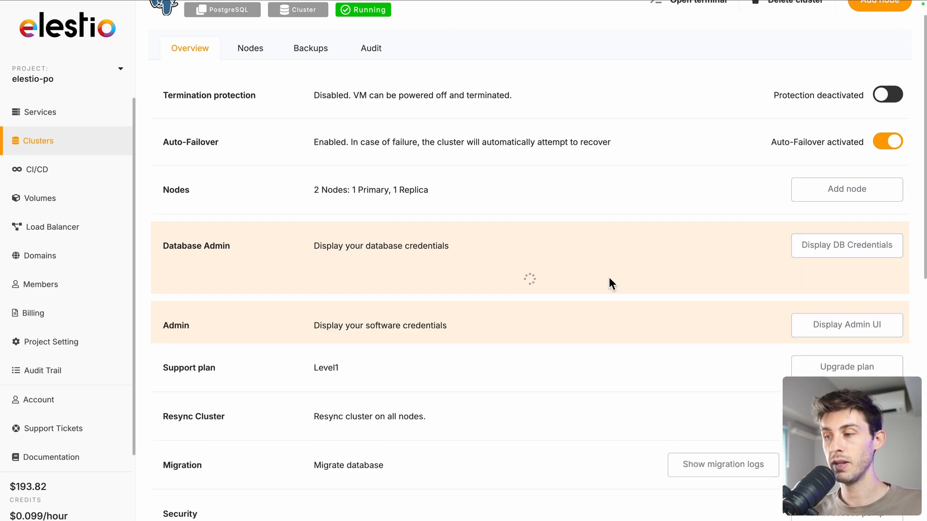
click(845, 245)
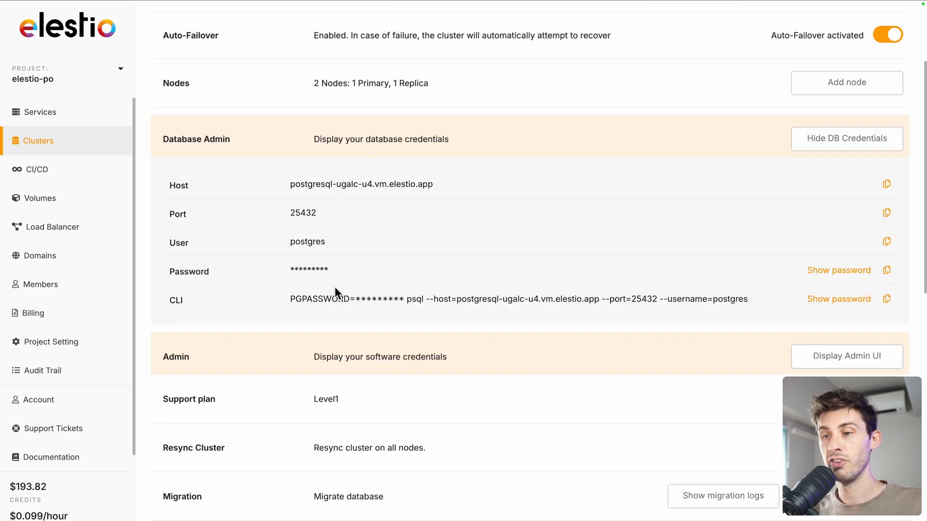
mouse_move(231, 288)
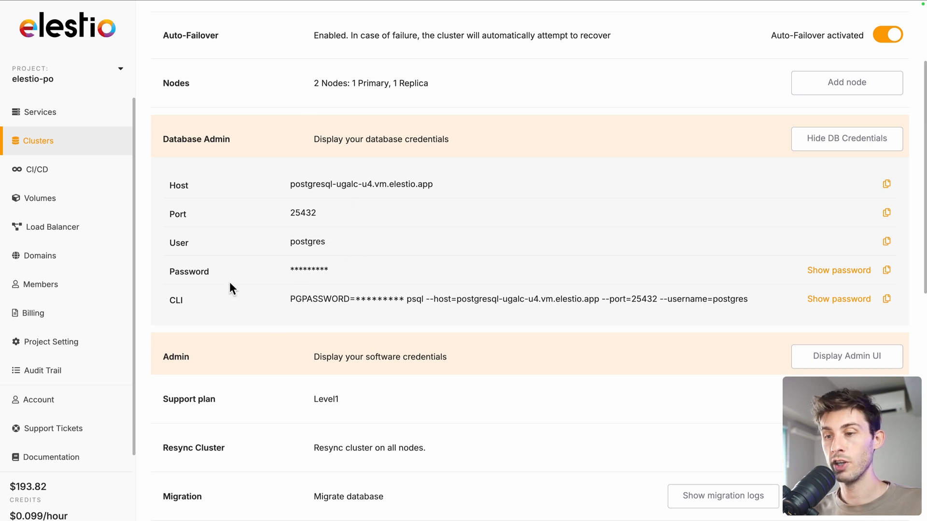
mouse_move(267, 183)
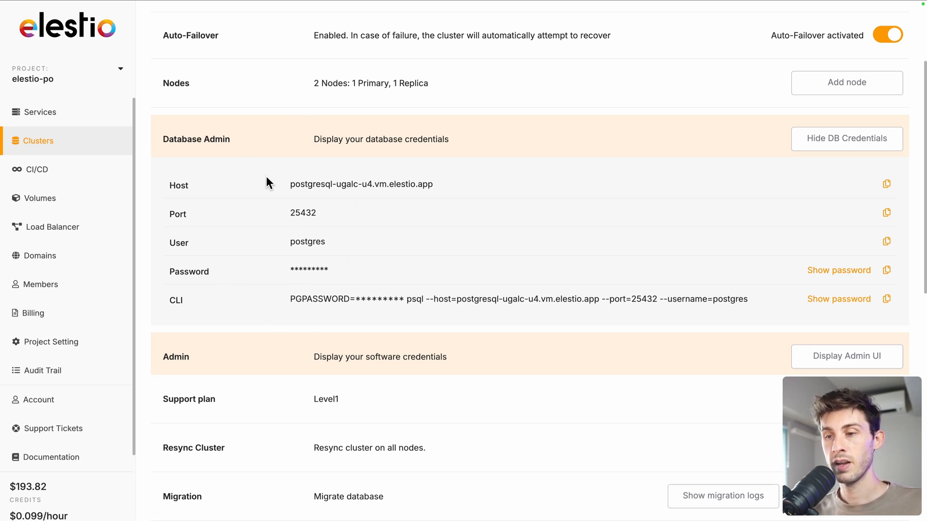
double_click(360, 184)
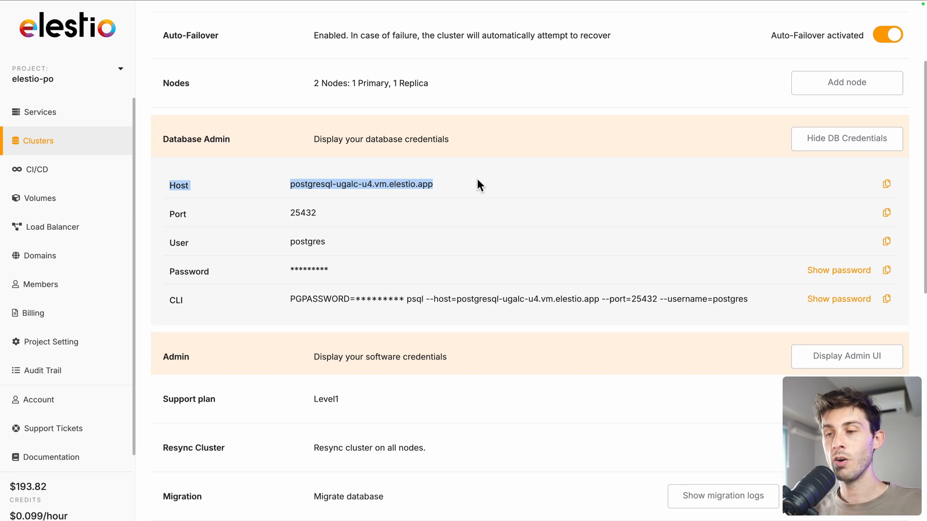
scroll(up, 3)
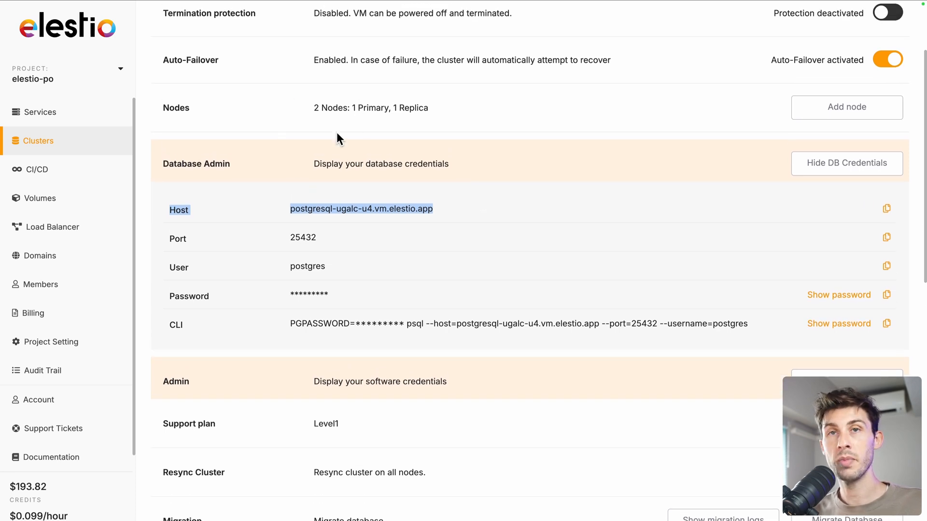
scroll(down, 3)
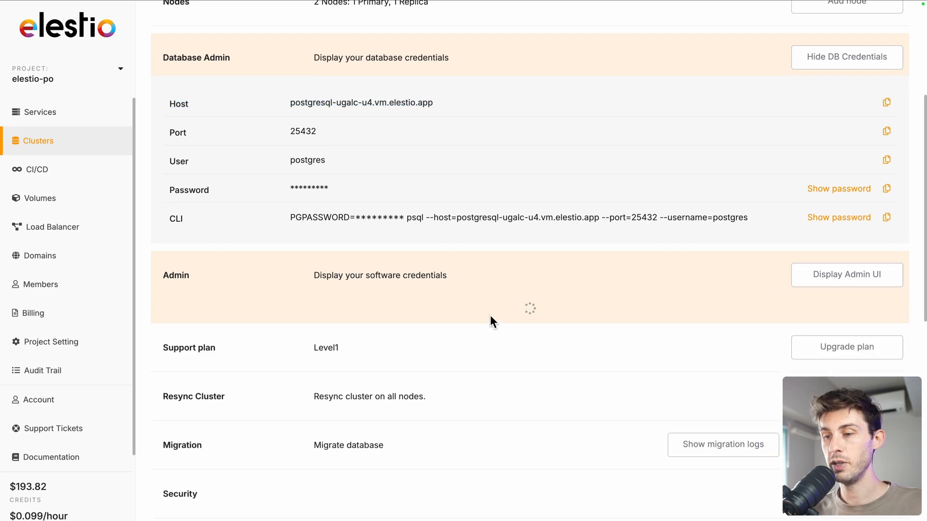
click(845, 274)
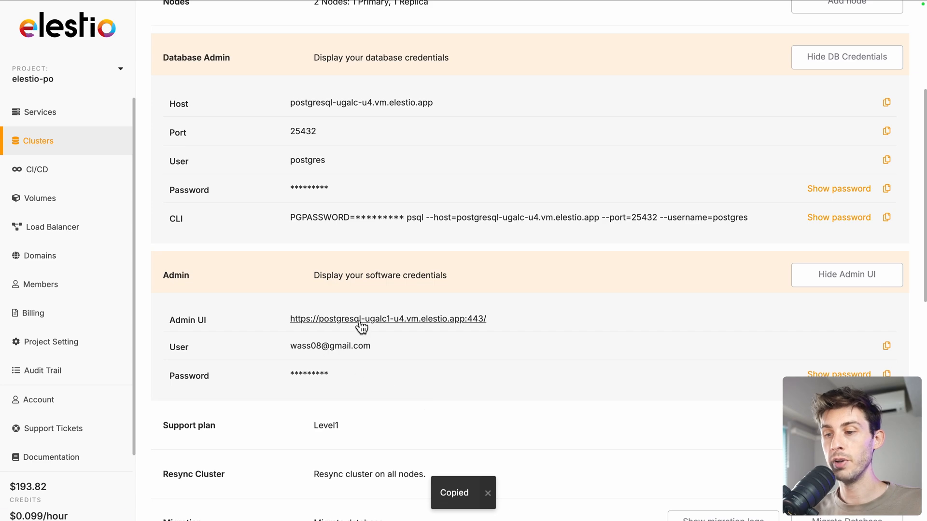
Sign in to pgAdmin with the admin email and pasted password
click(388, 318)
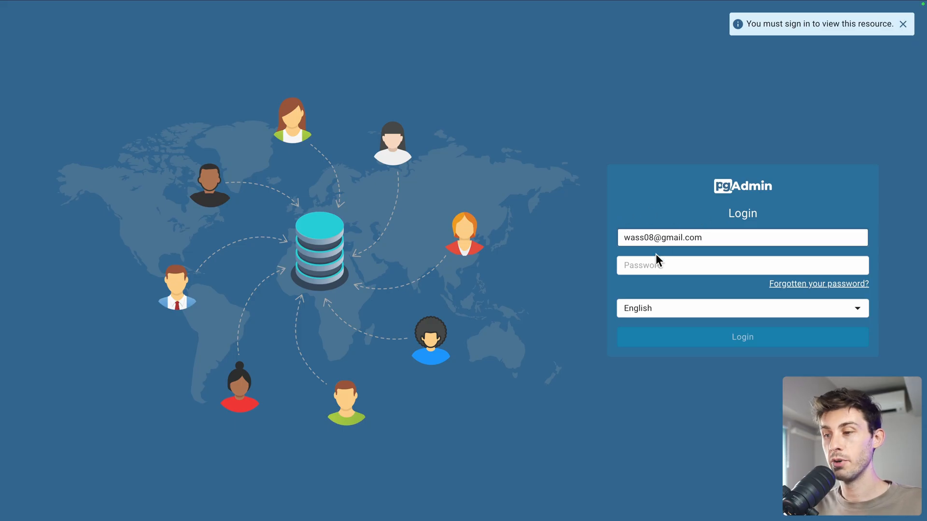
text(password)
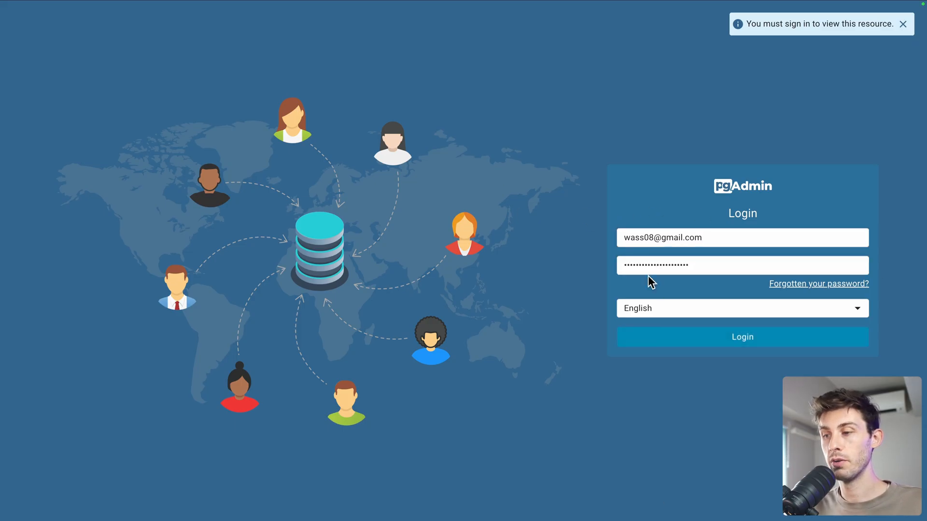
mouse_move(686, 340)
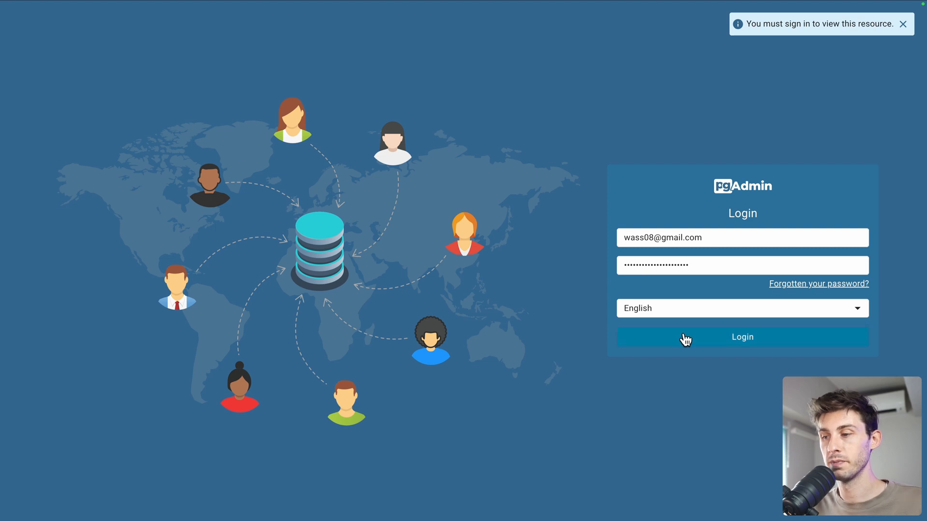
click(742, 337)
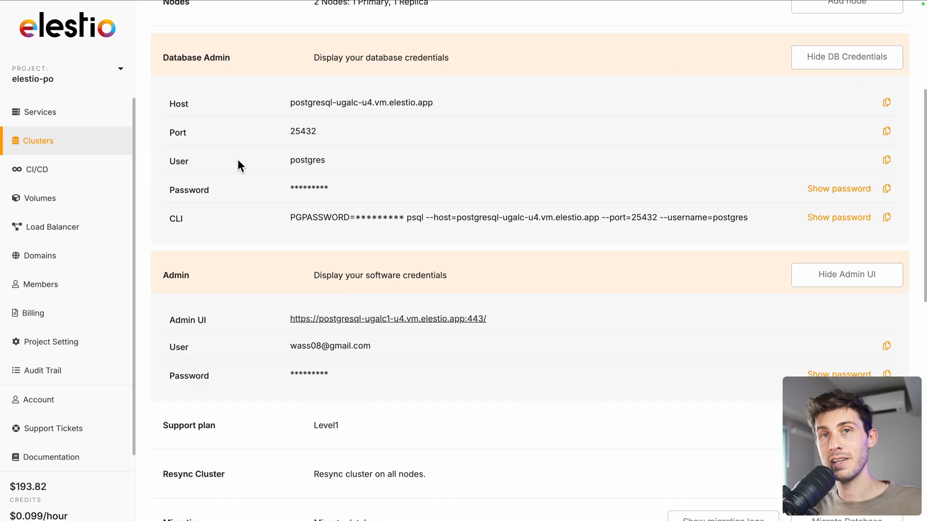
Review the node count and credentials on the Elestio cluster page
scroll(up, 3)
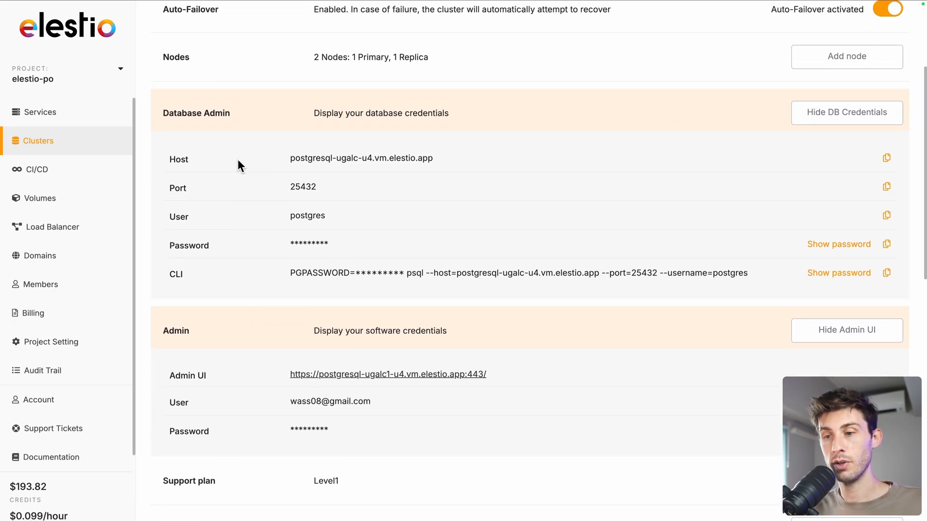
mouse_move(204, 194)
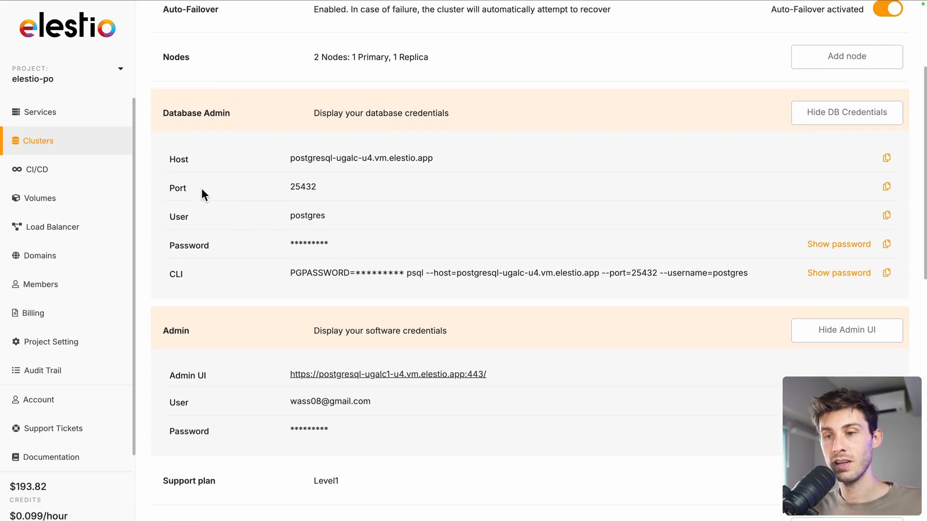
mouse_move(233, 297)
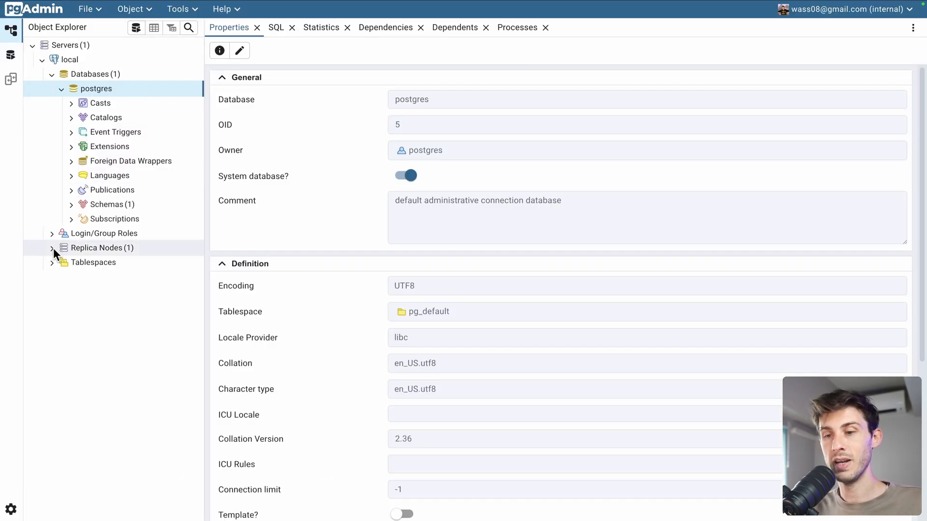
Expand the postgres schemas and bring up the public schema's Create options
click(52, 248)
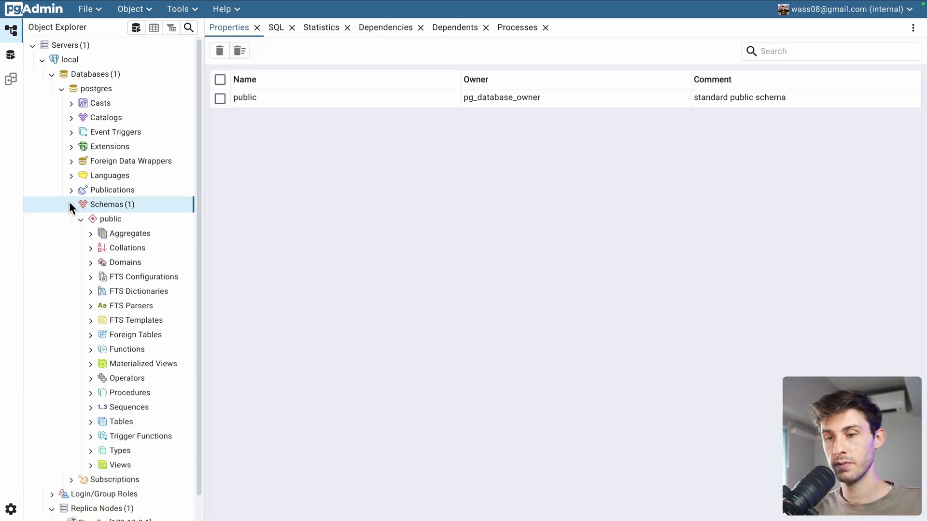
right_click(110, 219)
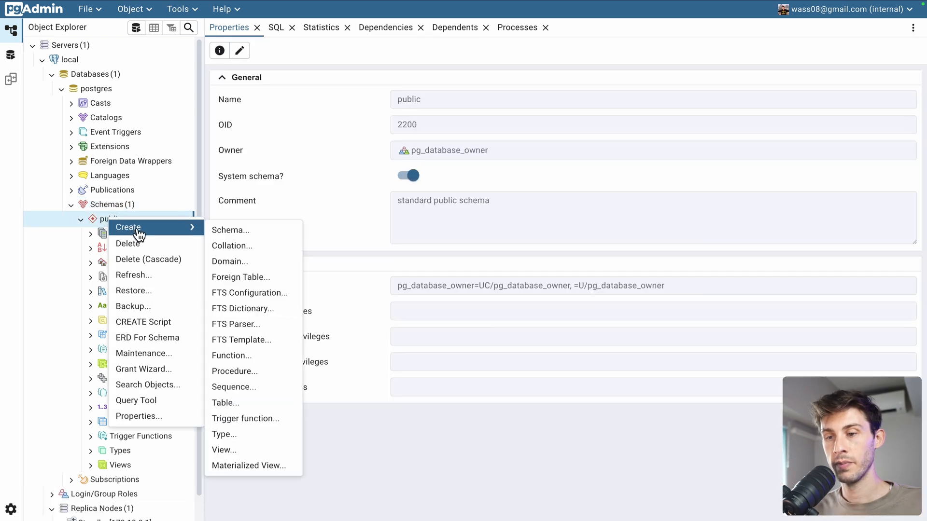
Create a new table named 'articles' in the public schema
click(225, 403)
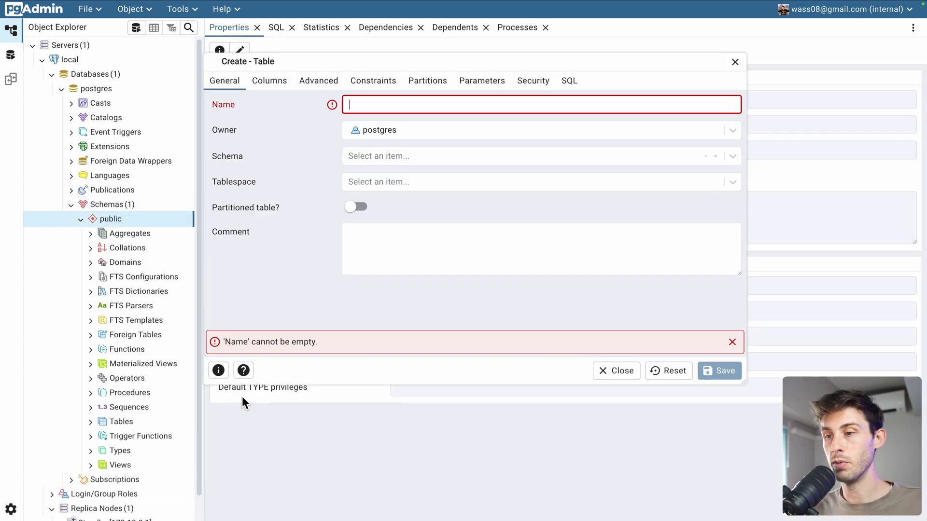
text(art)
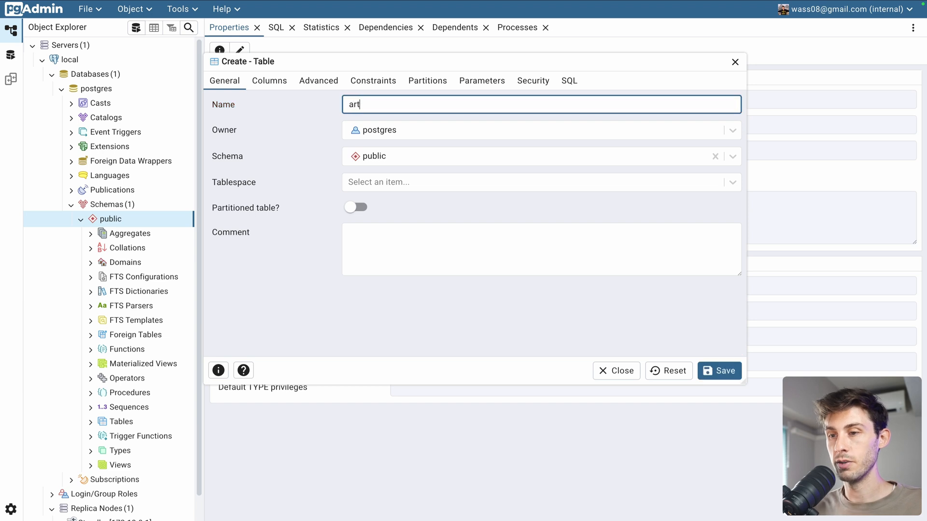
text(icles)
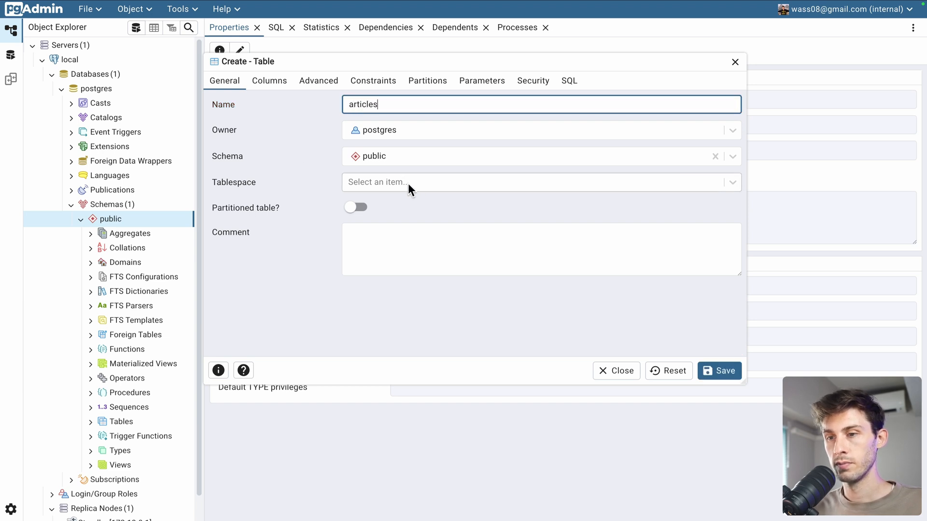
click(270, 80)
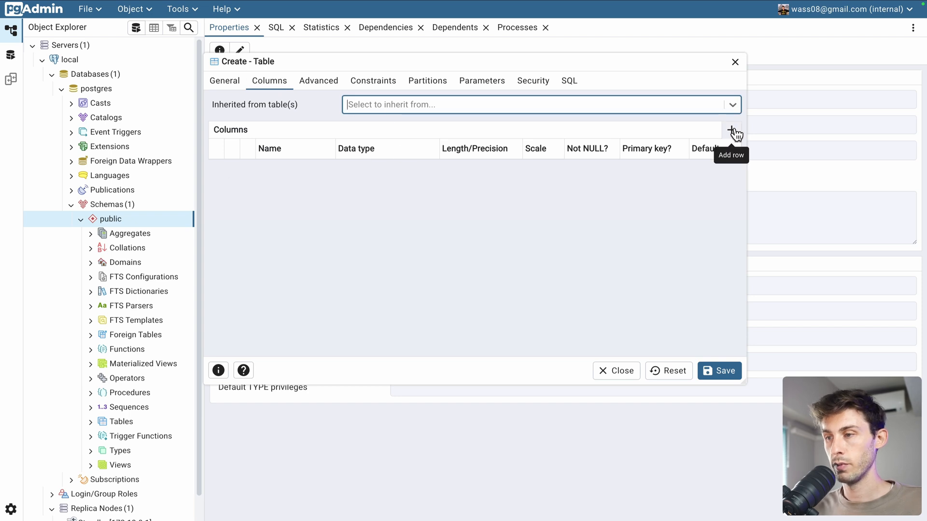
Add an id column of type uuid set as the primary key
click(731, 130)
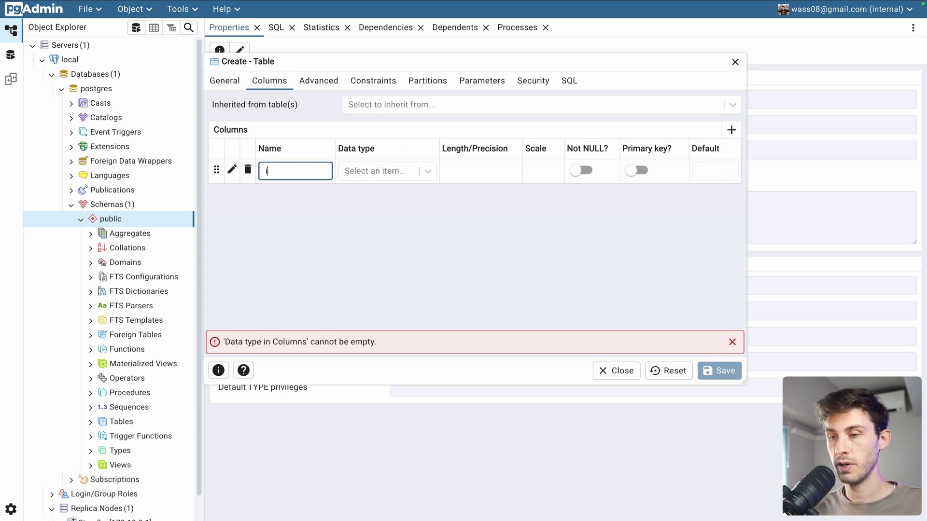
text(uu)
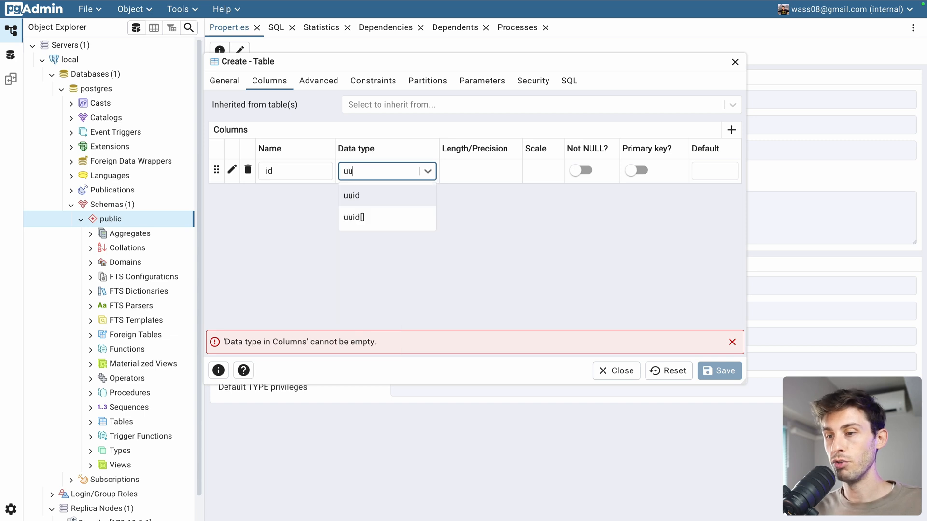
click(351, 196)
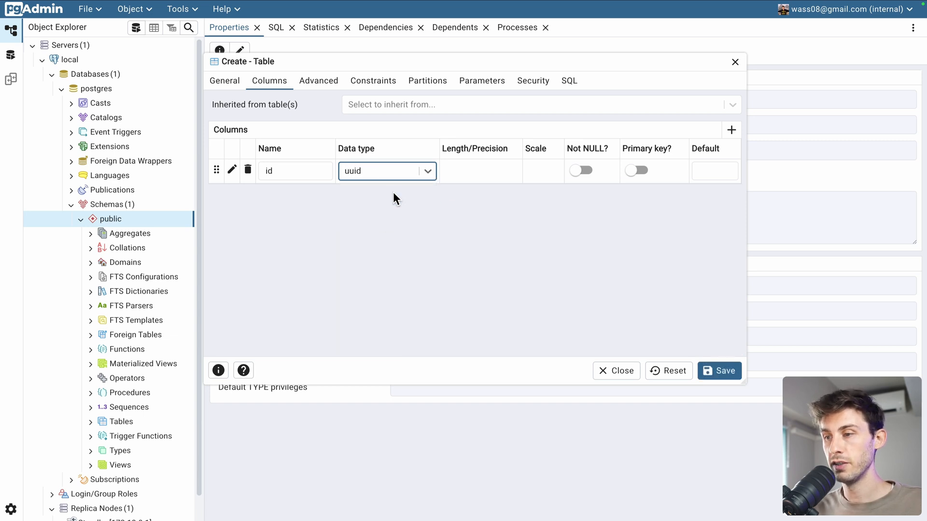
click(637, 170)
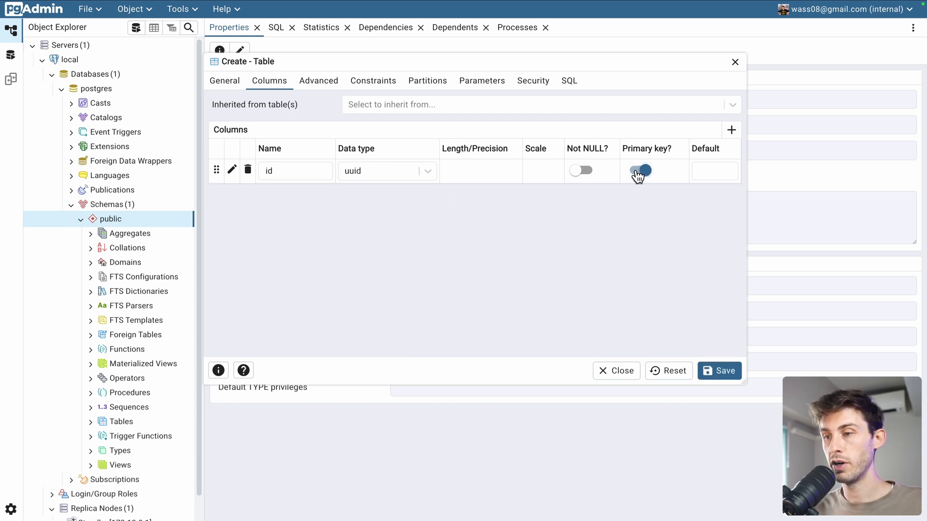
Add a title column as character varying(255) and save the articles table
text(titl)
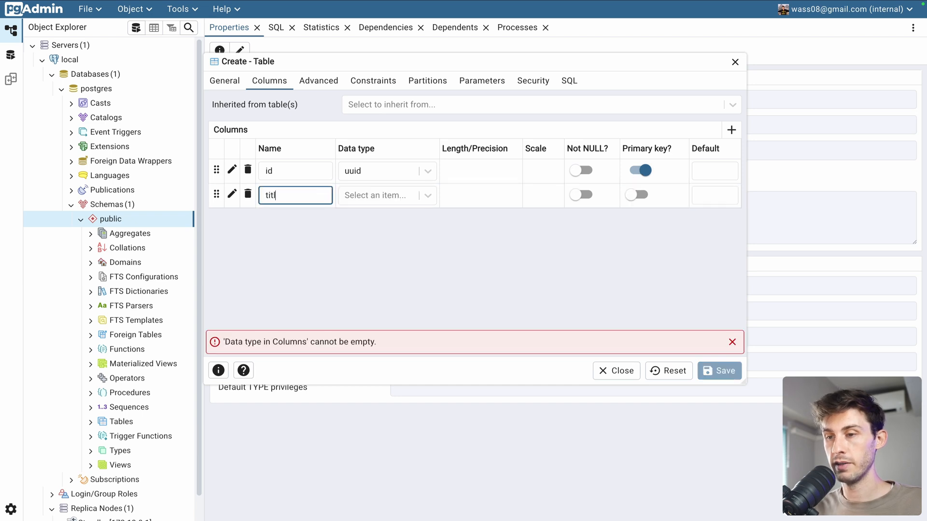
click(387, 195)
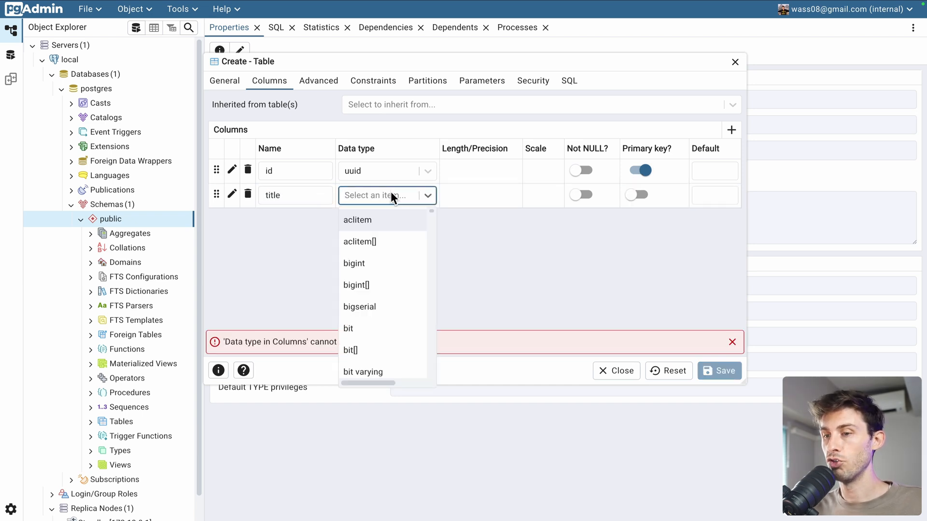
text(cha)
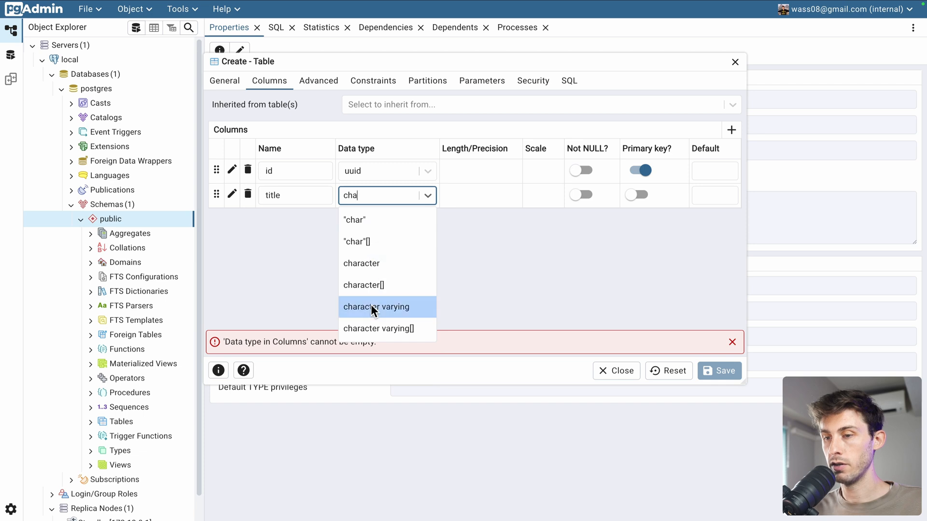
click(375, 306)
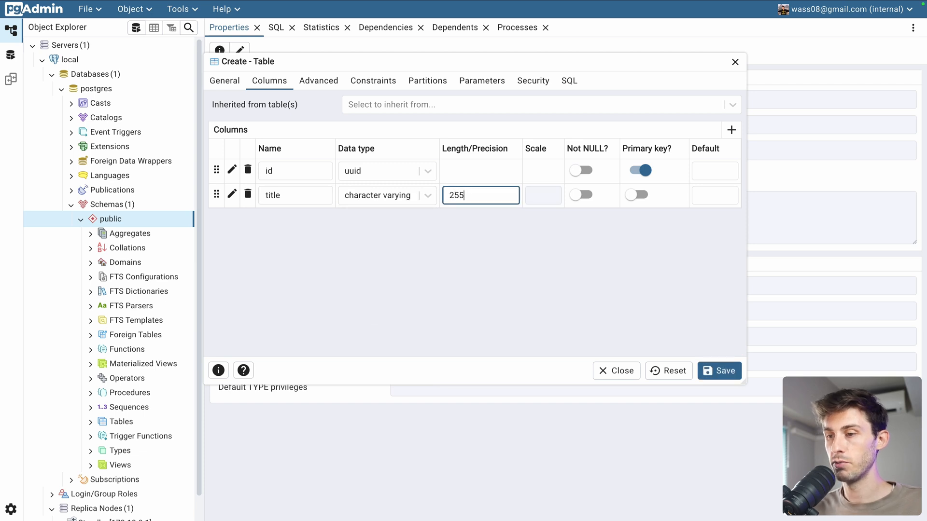
mouse_move(577, 257)
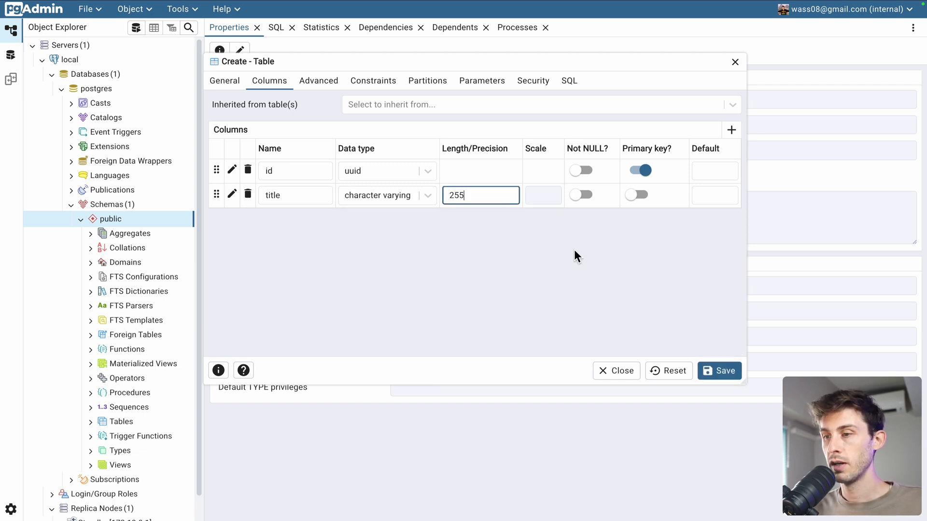
click(718, 371)
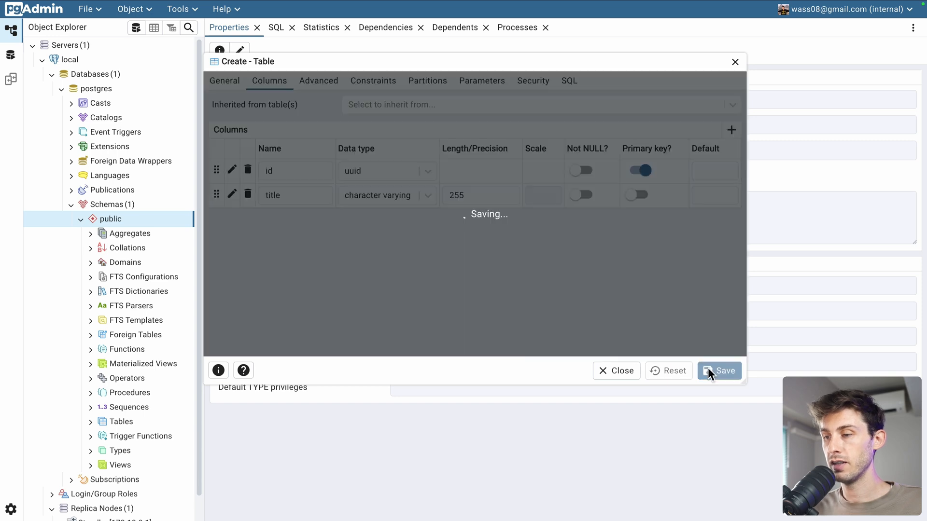
click(718, 370)
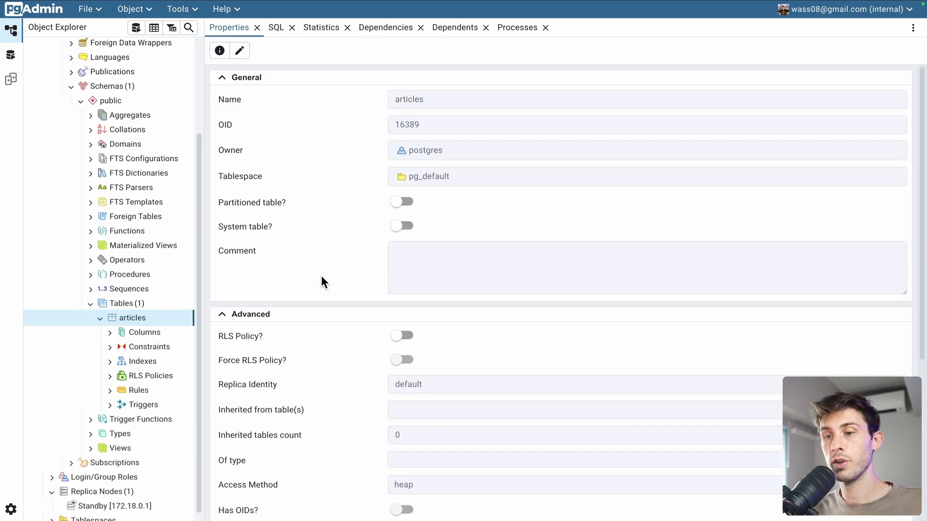
View all rows of articles and add a first row titled 'Blog article 1'
right_click(132, 318)
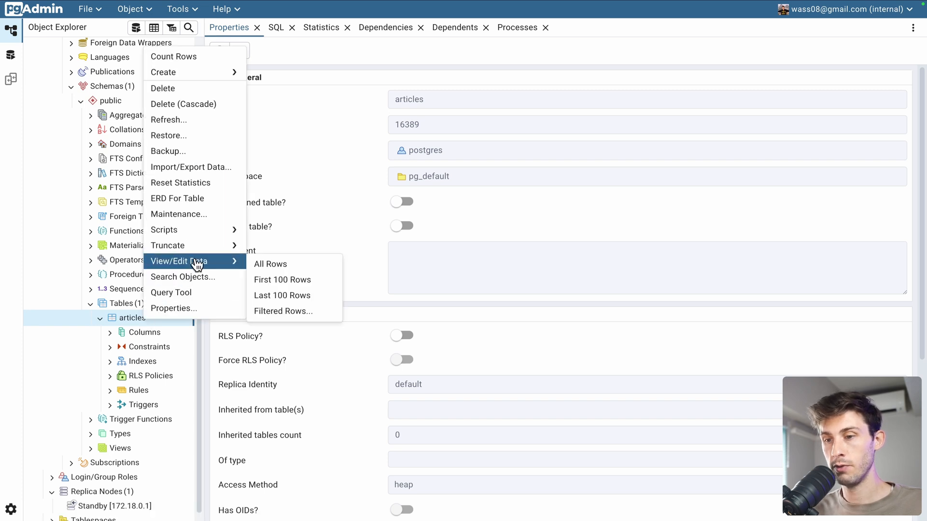
click(270, 263)
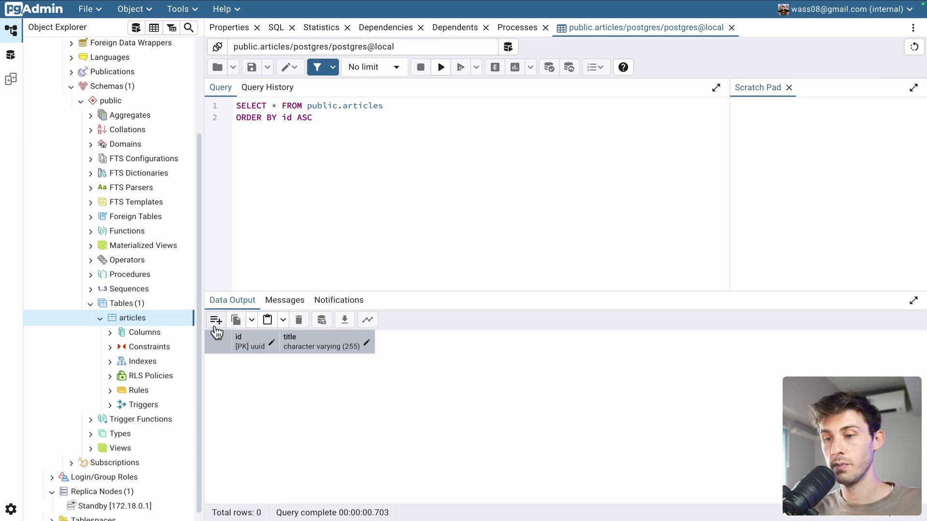
click(216, 320)
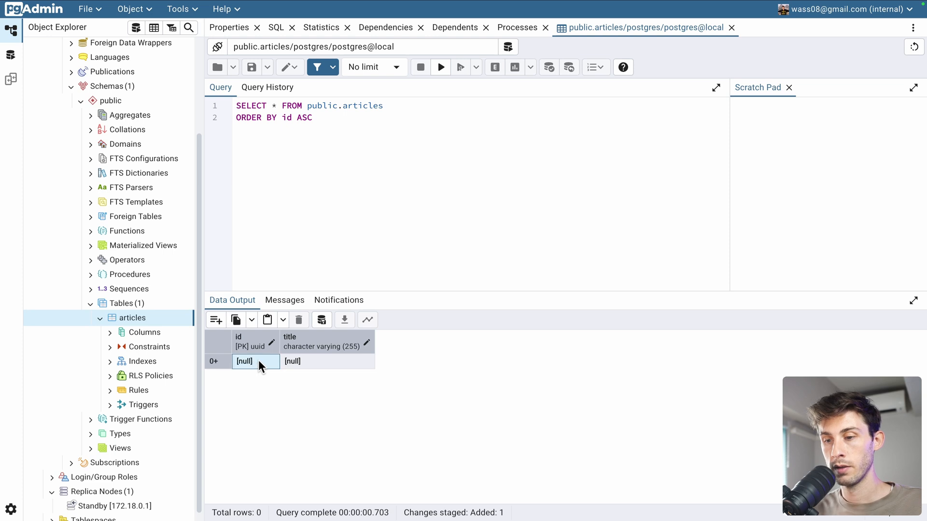
mouse_move(304, 383)
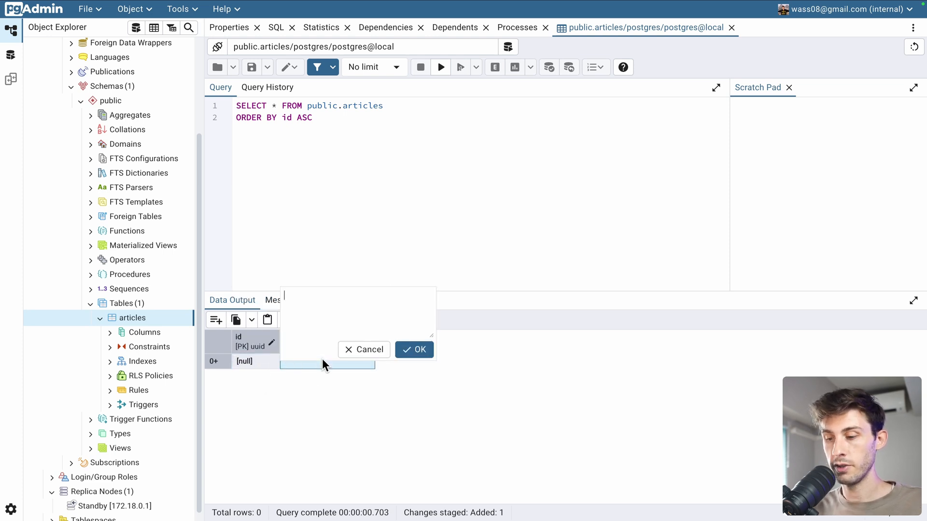
text(Blog article)
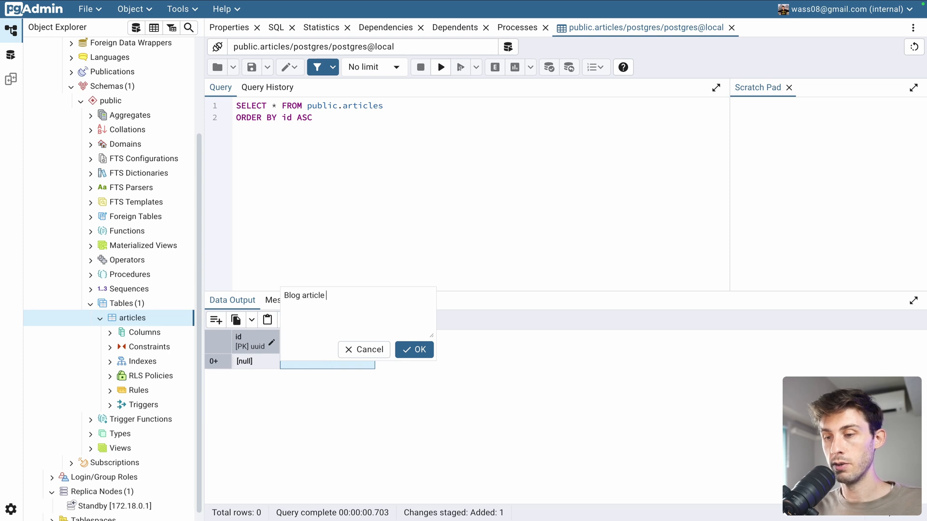
click(414, 349)
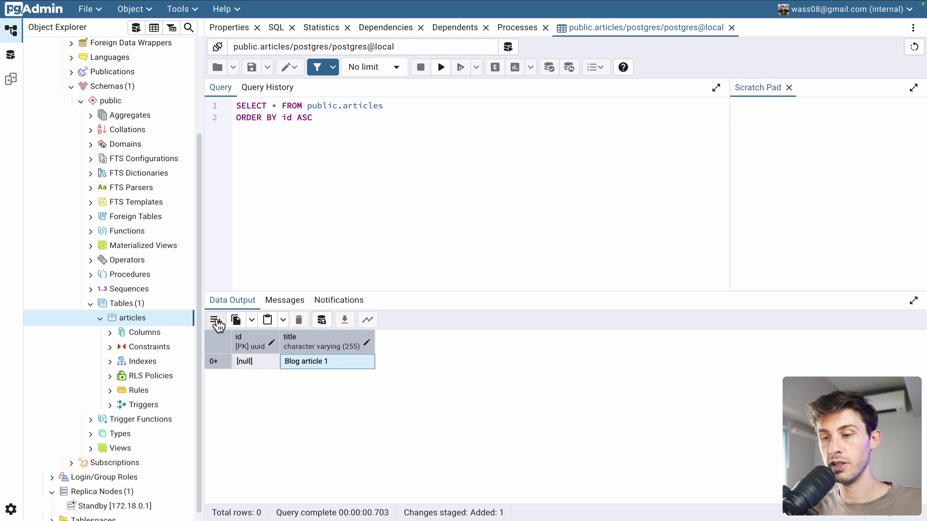
Add a second row titled 'Blog article 2' and save both new rows
click(215, 319)
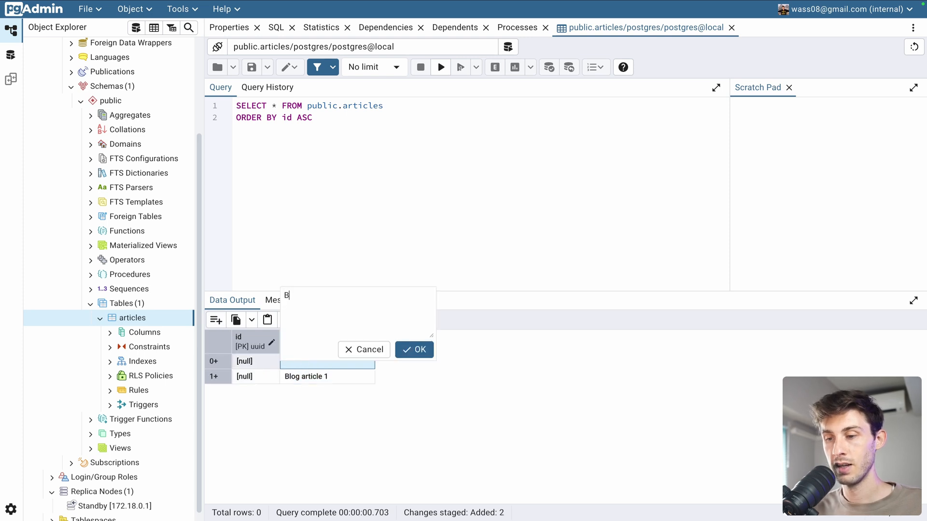
text(Blog article 2)
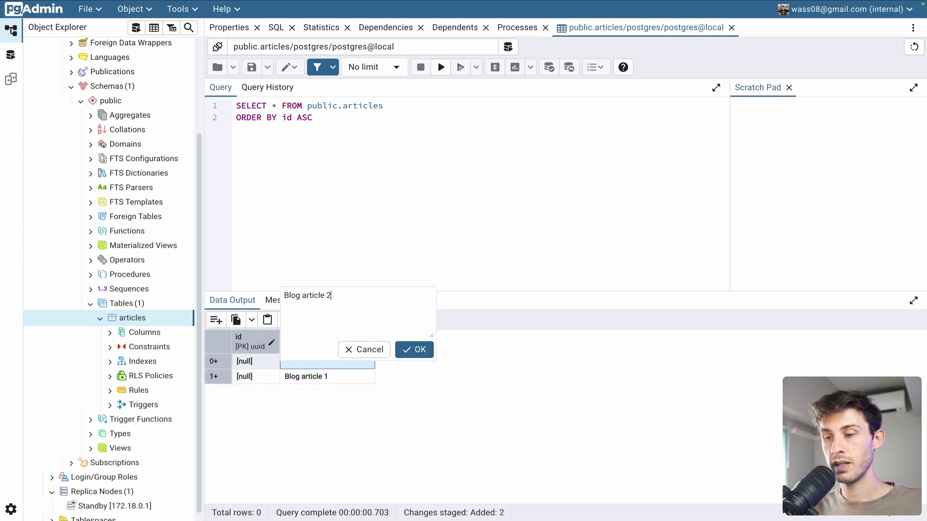
click(414, 349)
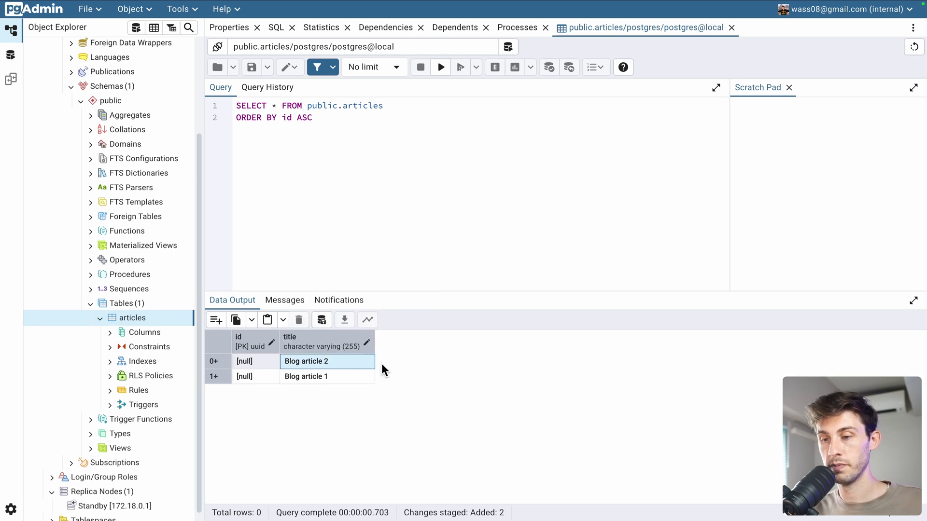
click(320, 320)
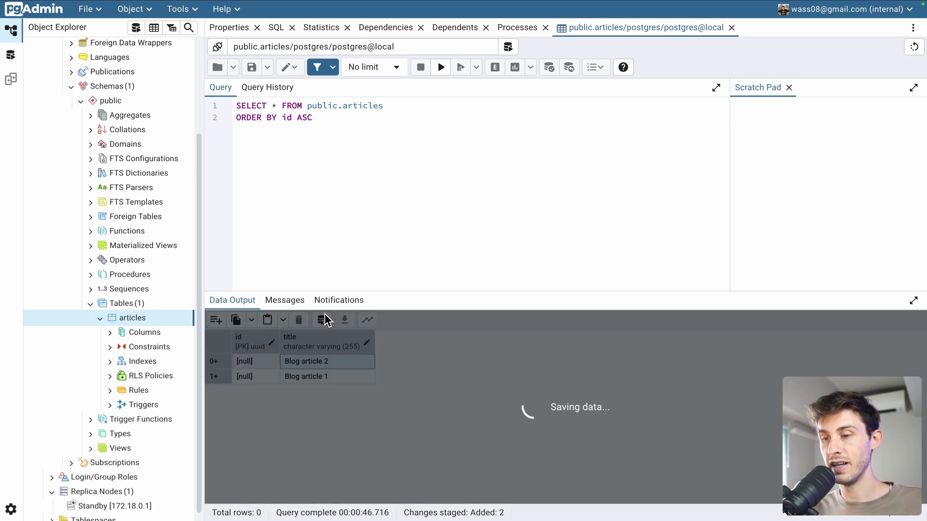
Give the Blog article 1 row its own UUID id, save both rows and re-query to show two rows
click(320, 319)
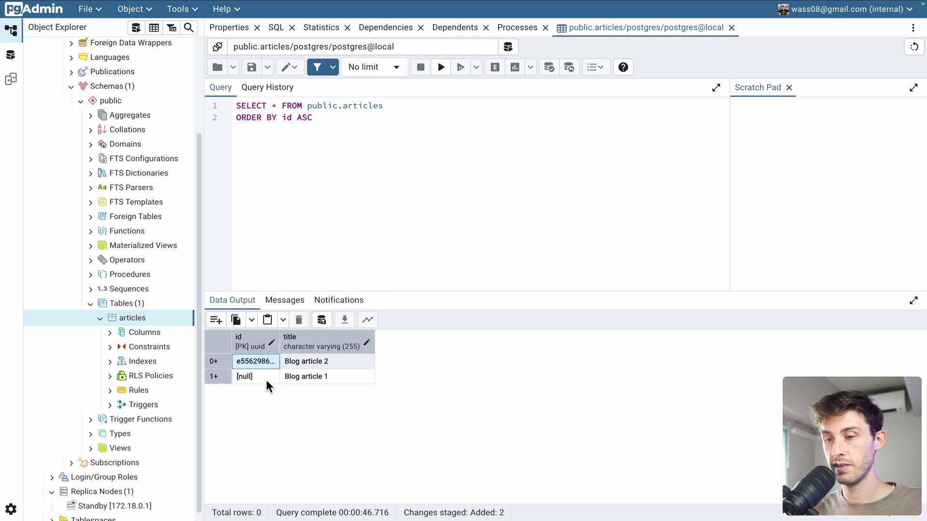
double_click(244, 376)
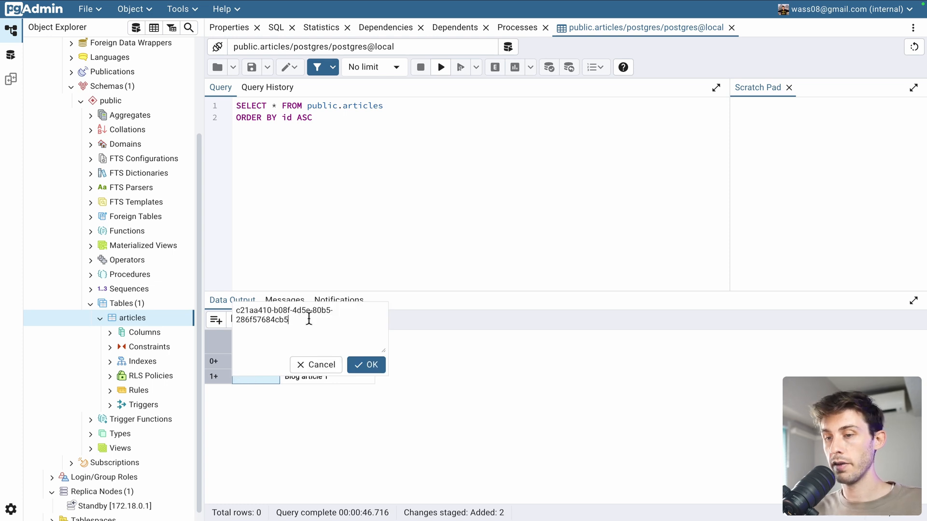
click(365, 365)
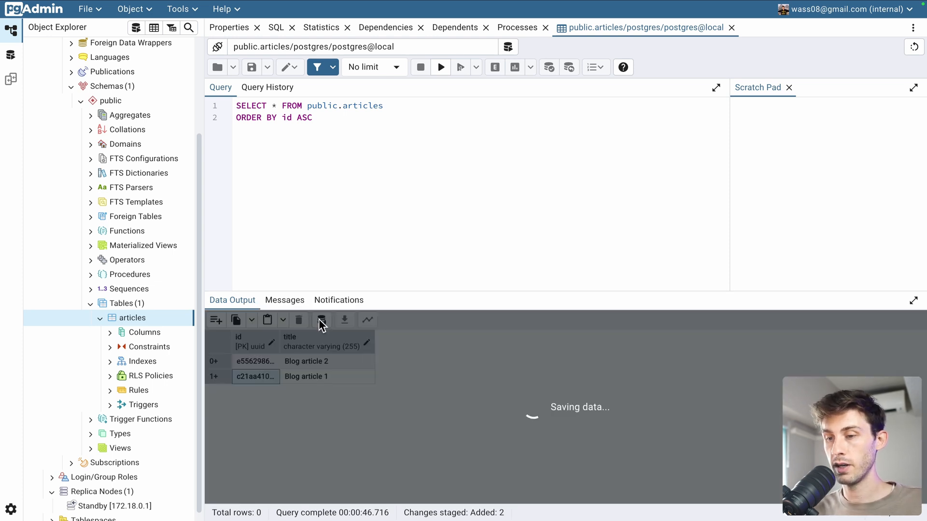
click(320, 319)
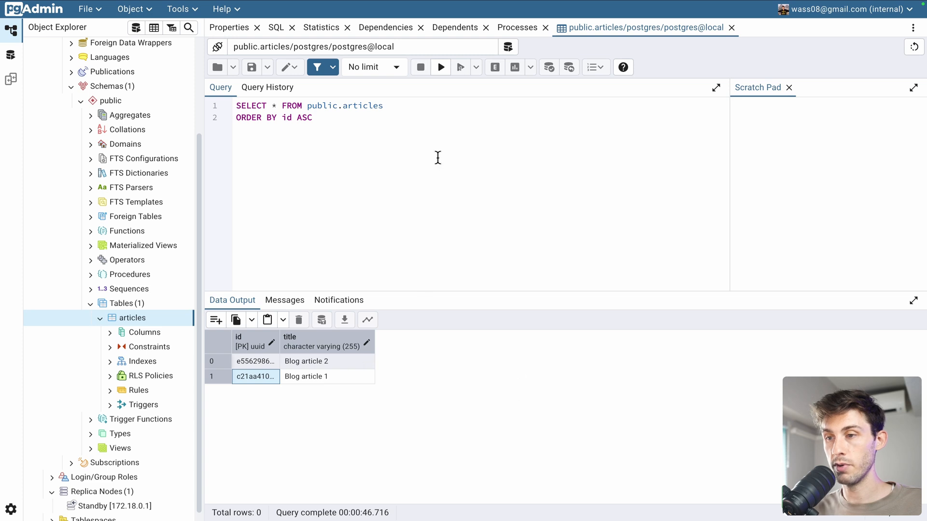
click(440, 66)
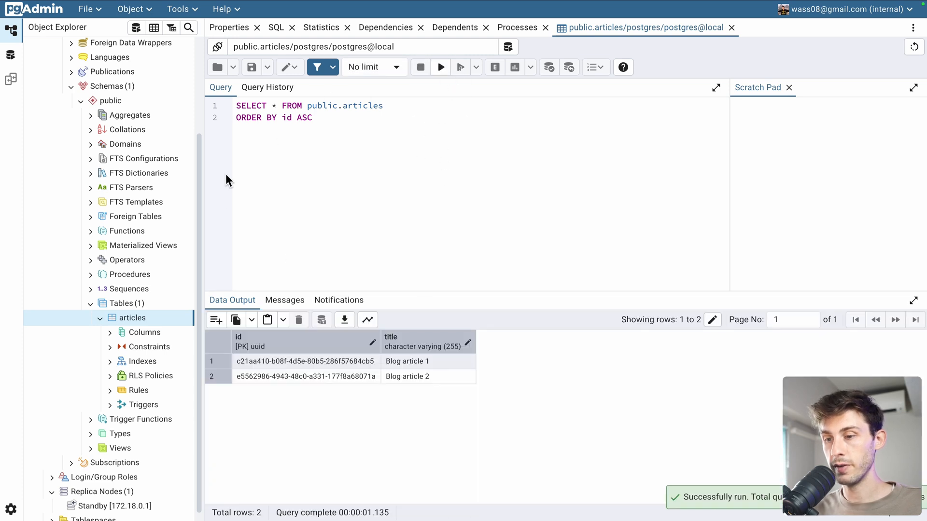
mouse_move(261, 356)
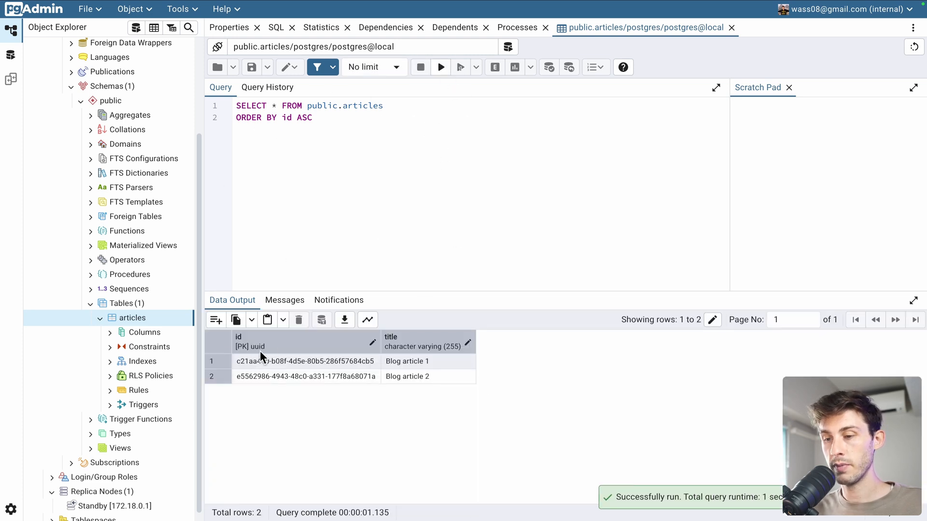
mouse_move(408, 414)
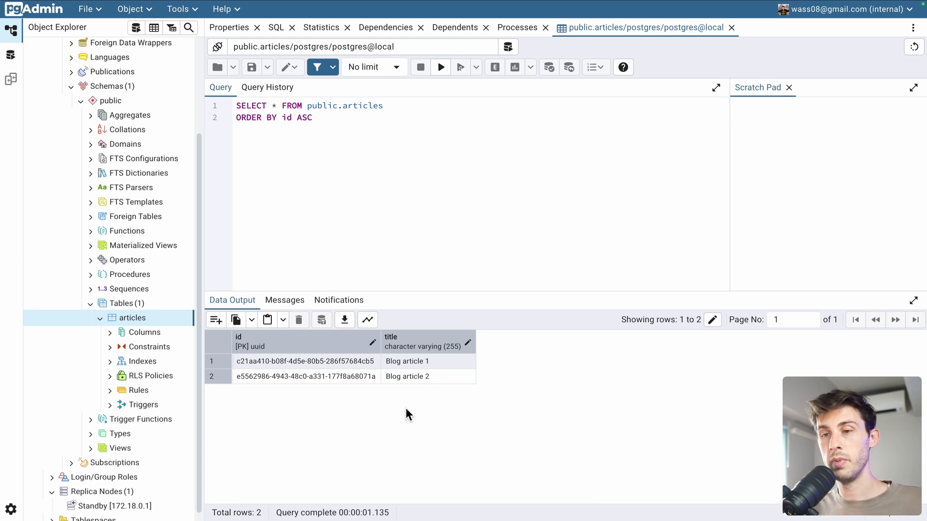
mouse_move(265, 369)
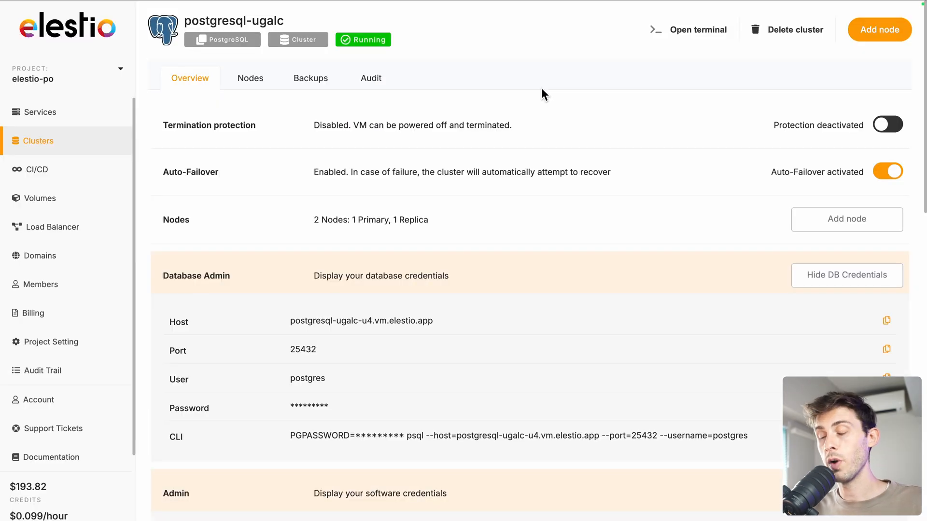
mouse_move(429, 266)
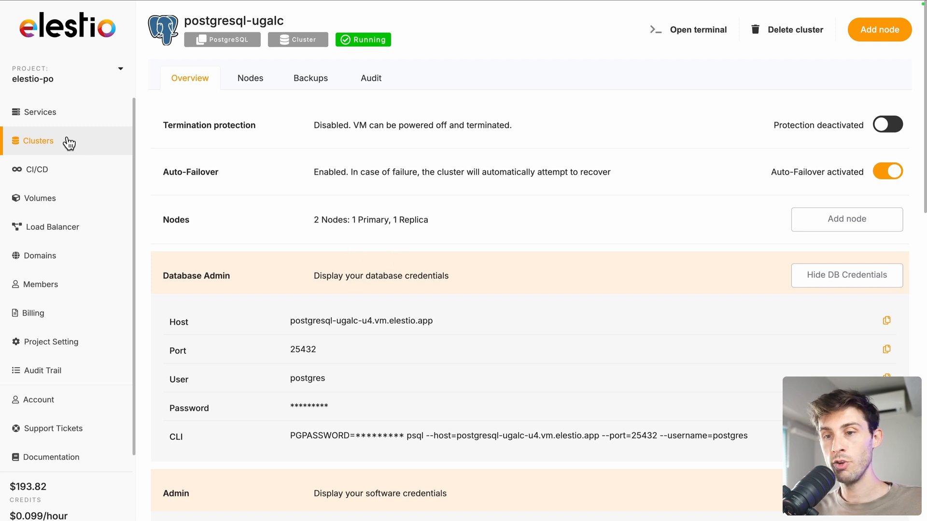
mouse_move(244, 198)
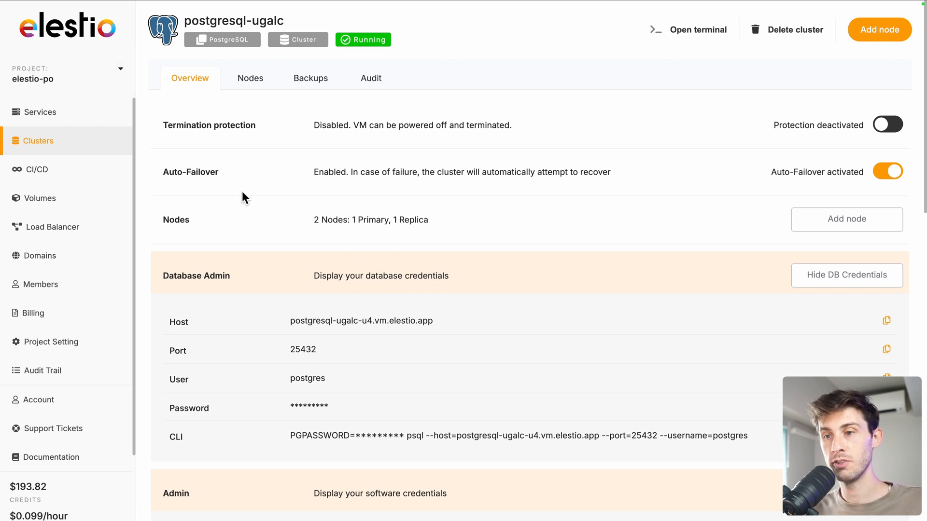
List the cluster's nodes, primary ugalc1 and replica ugalc2
click(250, 78)
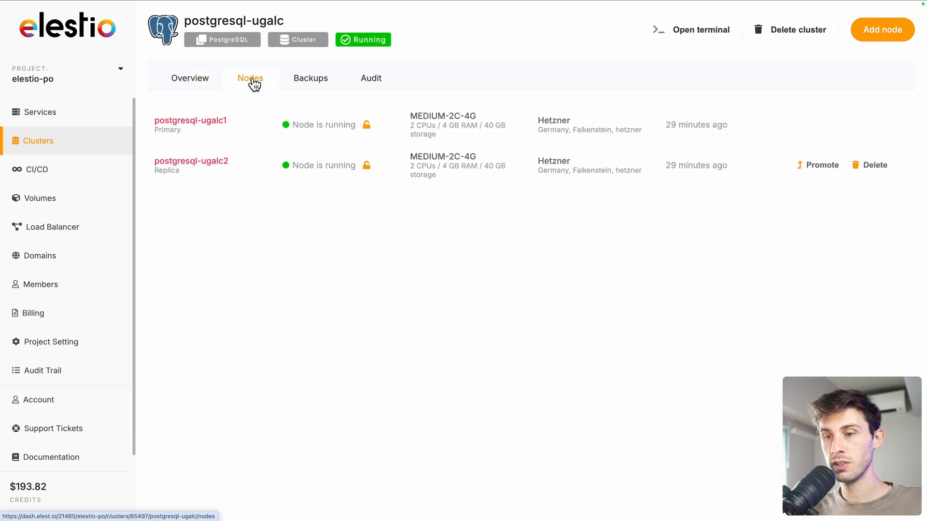
mouse_move(244, 140)
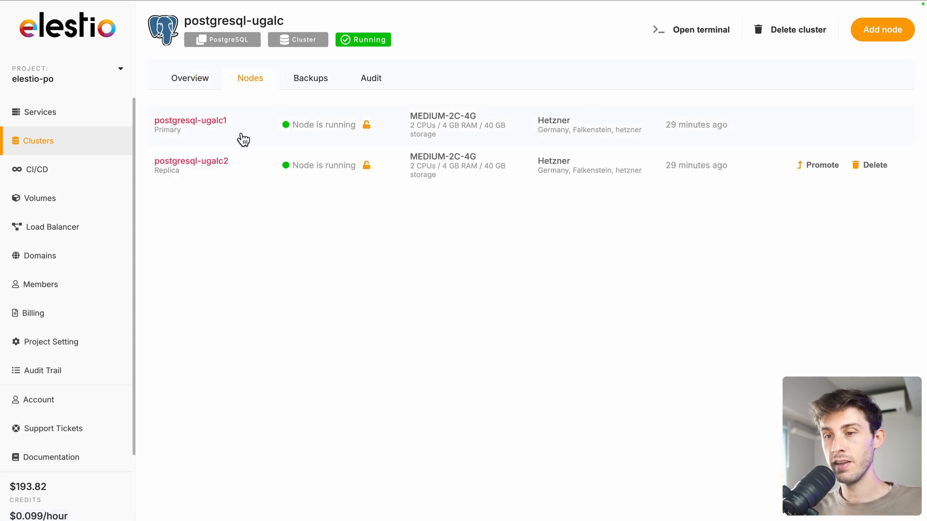
mouse_move(601, 136)
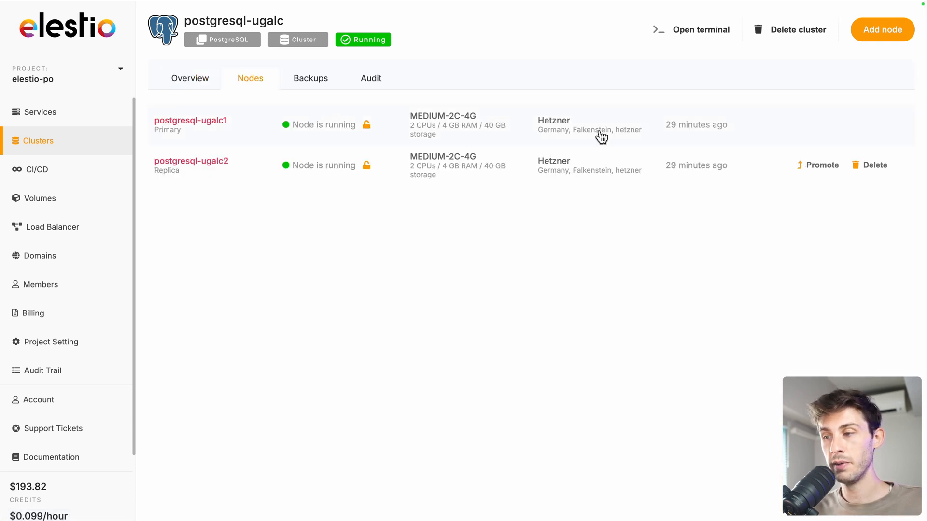
mouse_move(237, 161)
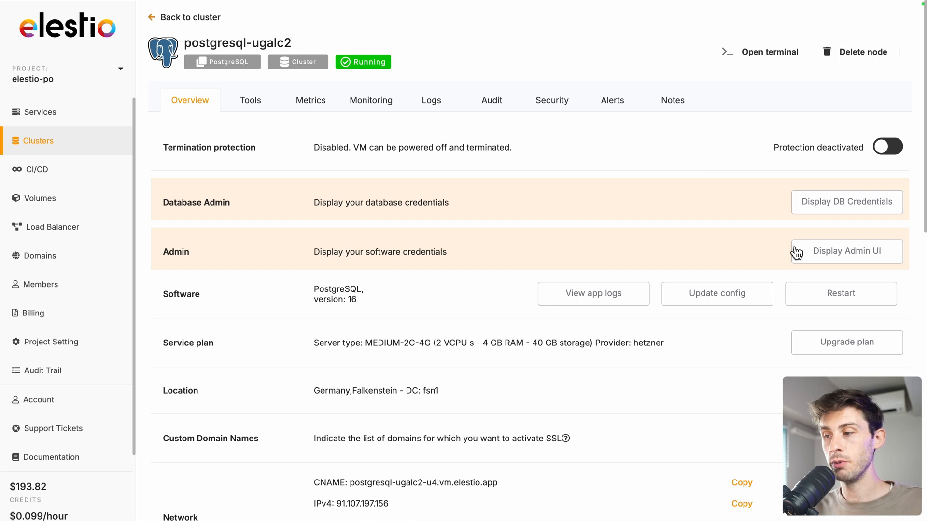
Reveal the replica's admin UI credentials and copy the admin UI address
click(846, 251)
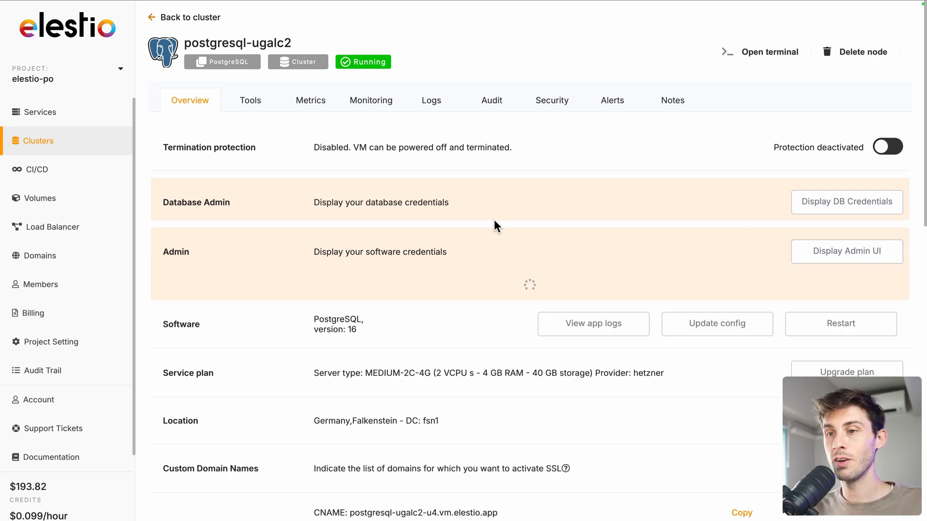
click(846, 251)
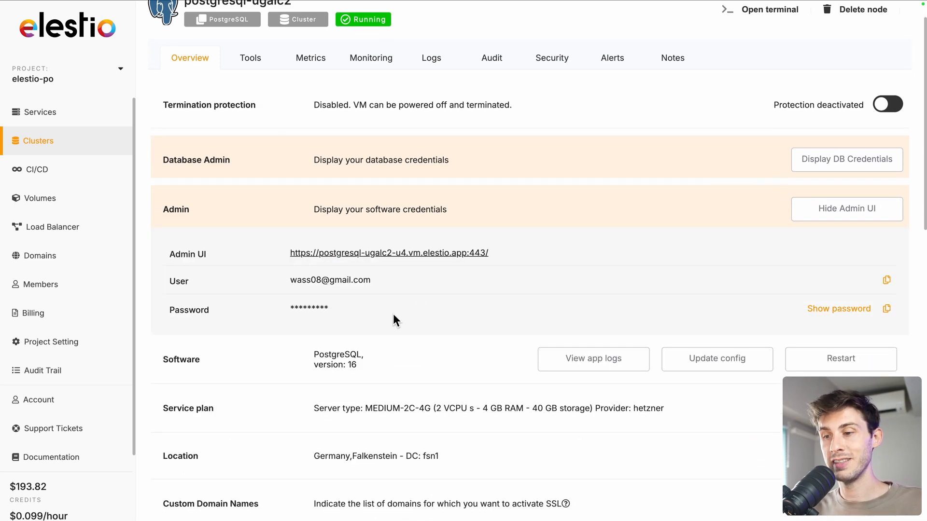
mouse_move(389, 256)
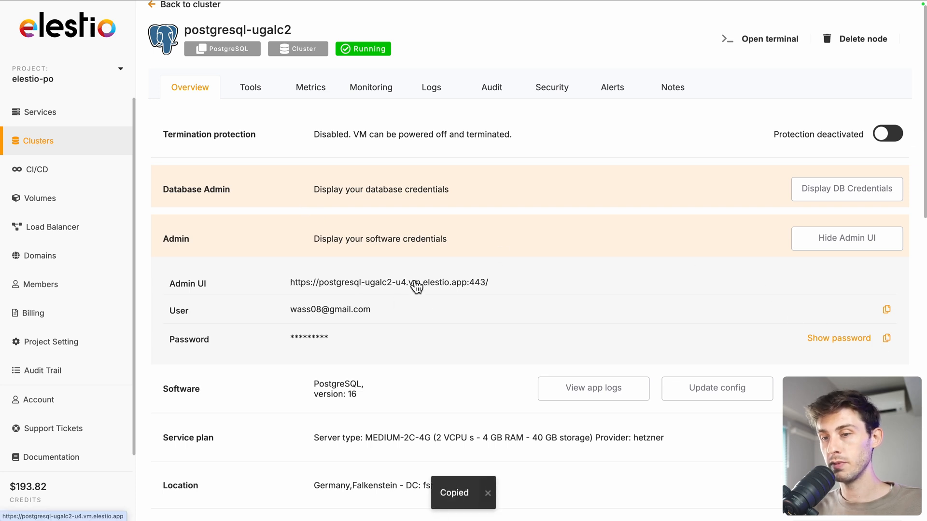
Sign in to the replica's pgAdmin and connect its local server using the Elestio DB credentials
click(388, 282)
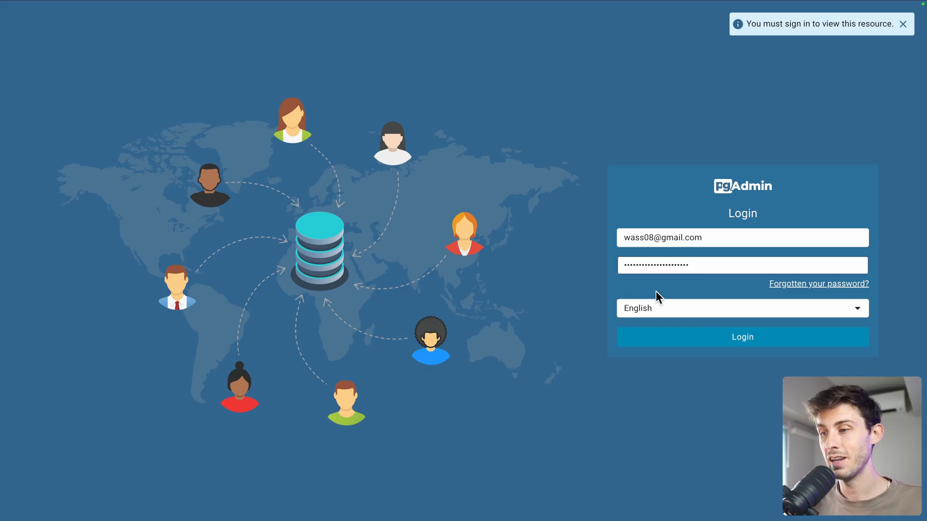
click(741, 336)
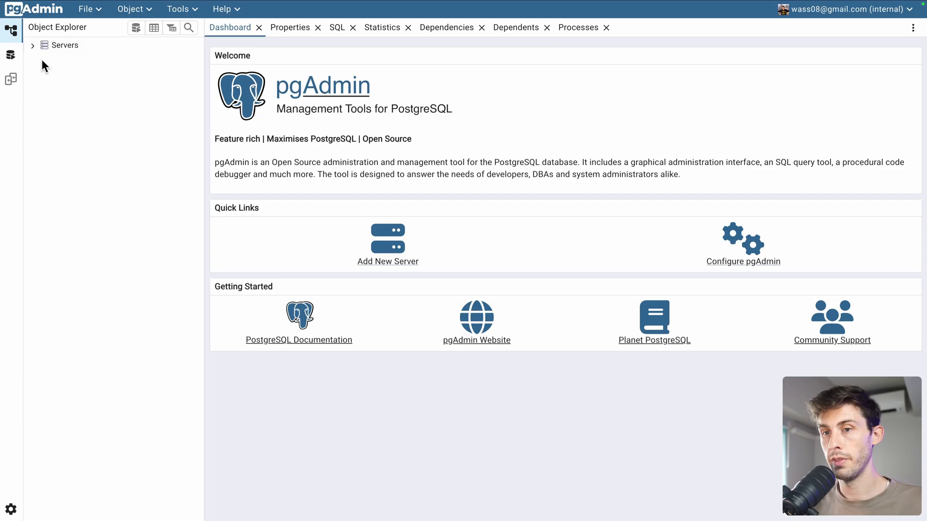
click(32, 46)
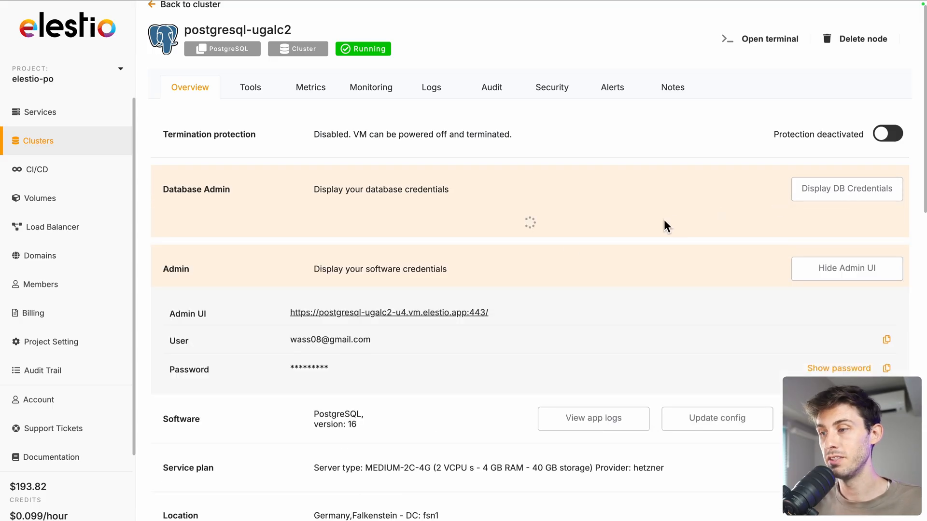
click(845, 189)
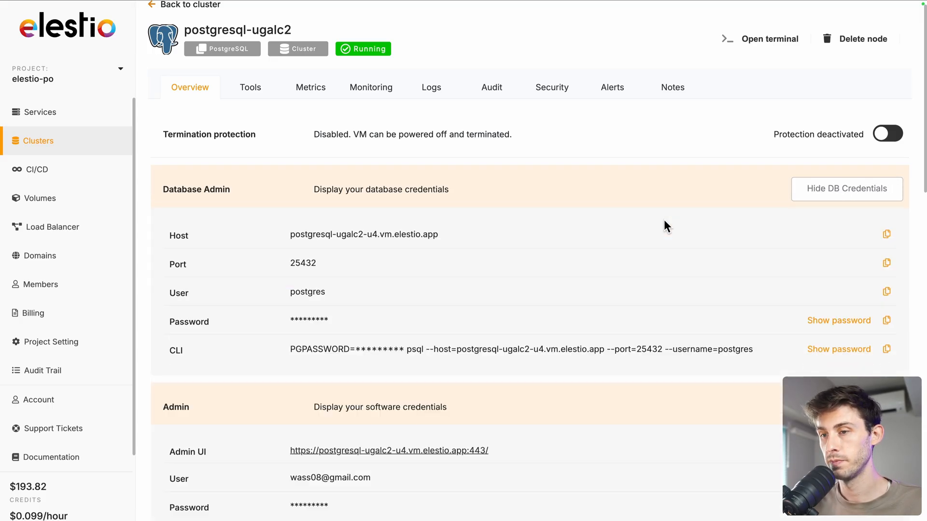
click(886, 319)
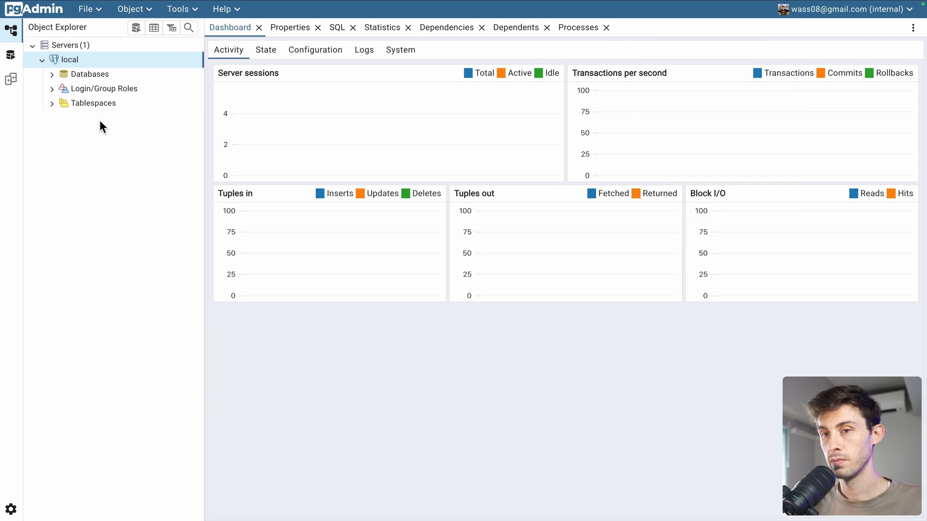
Browse to postgres > public > Tables and view all rows of articles, showing Blog article 1 and 2
click(52, 75)
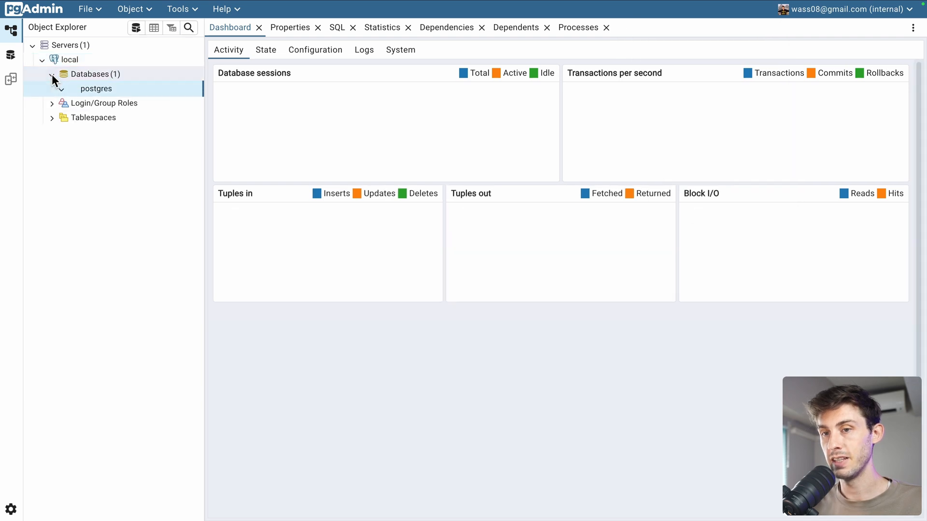
click(61, 88)
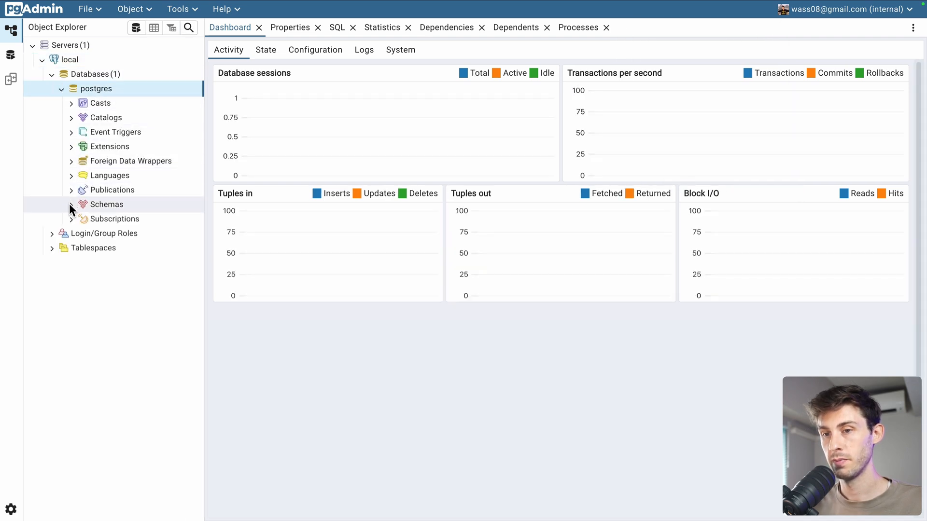
click(70, 204)
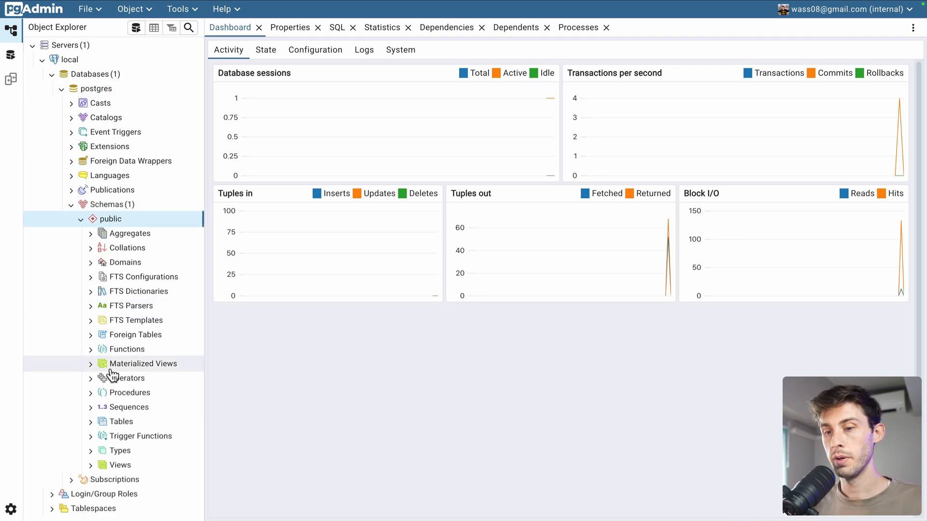
click(118, 422)
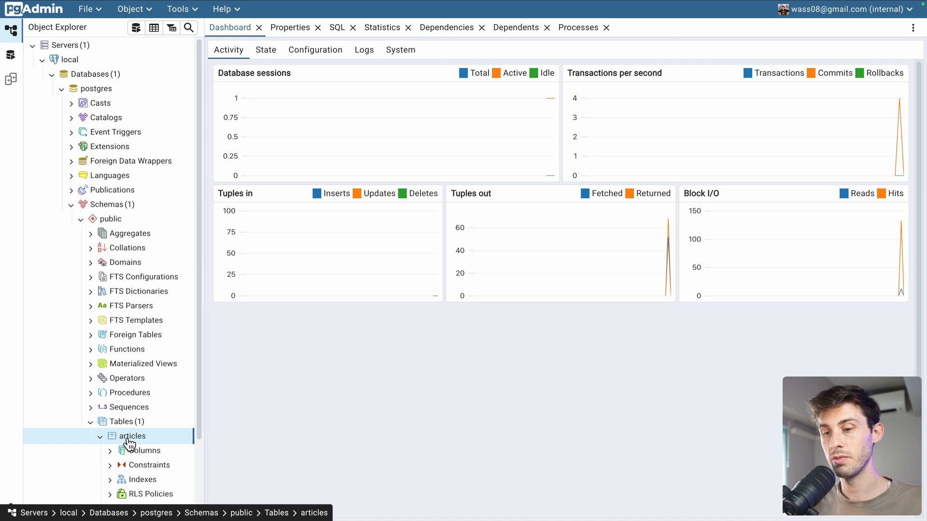
right_click(131, 435)
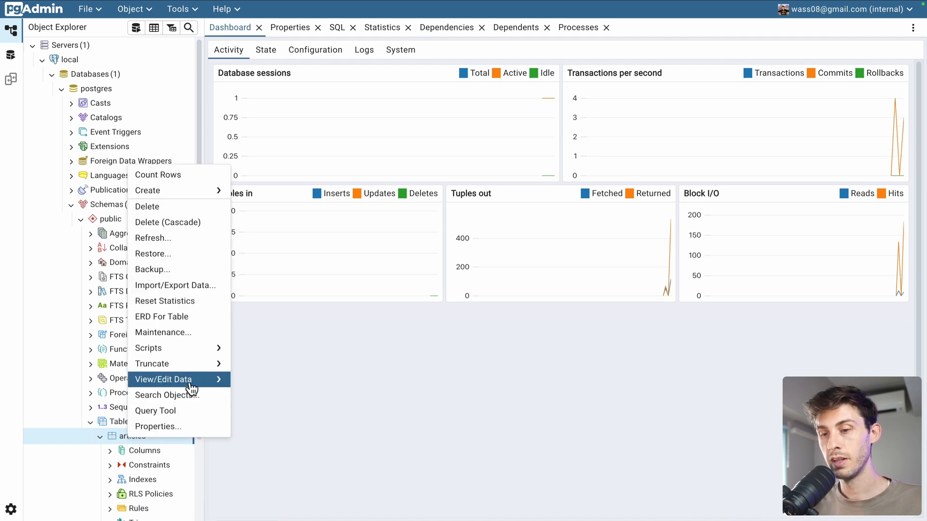
click(164, 379)
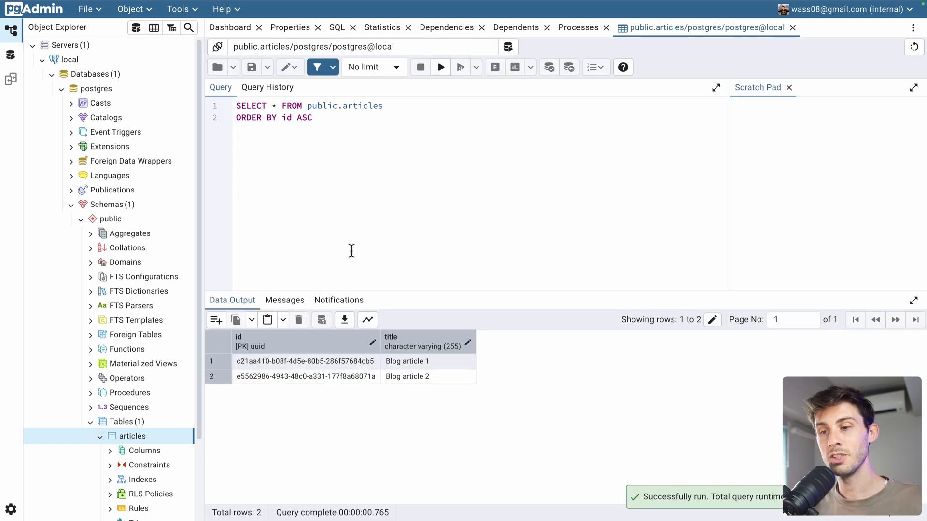
mouse_move(318, 263)
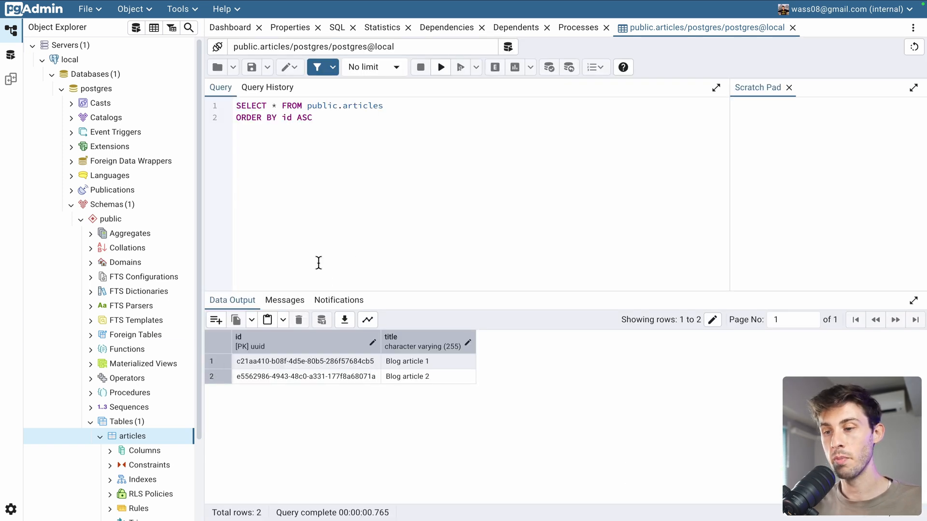
mouse_move(376, 418)
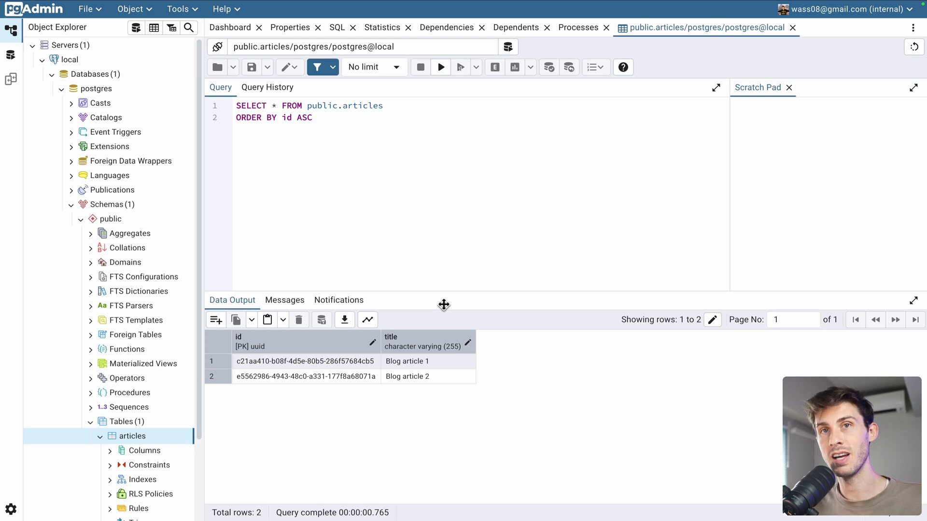
mouse_move(466, 239)
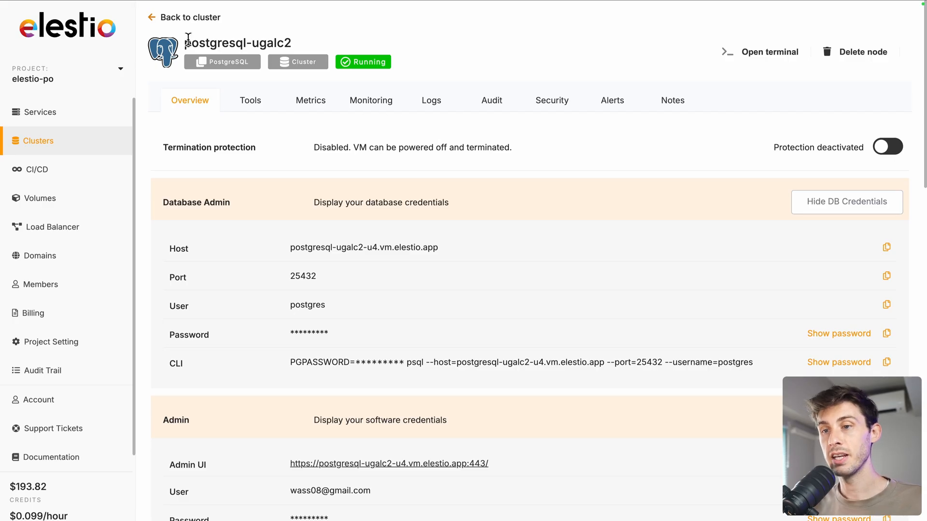
Return to the postgresql-ugalc cluster's node list with primary and replica running
click(190, 17)
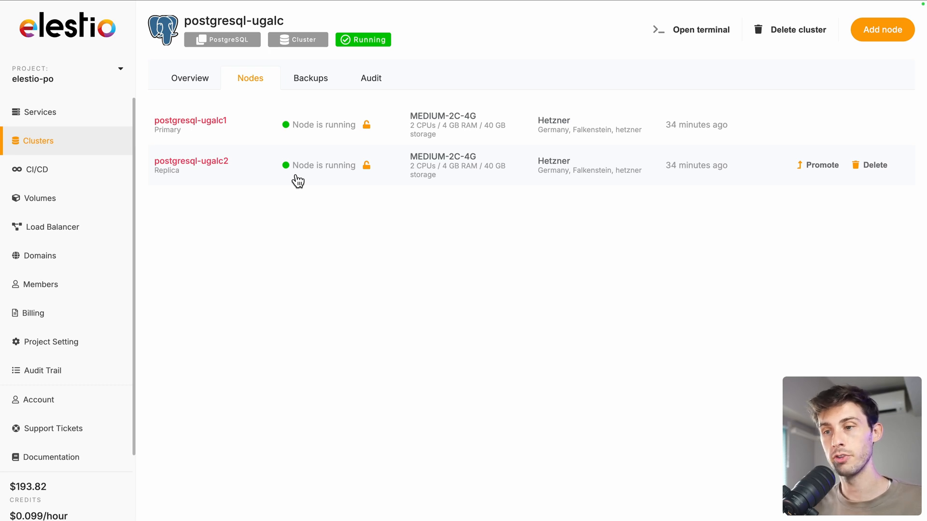
mouse_move(248, 222)
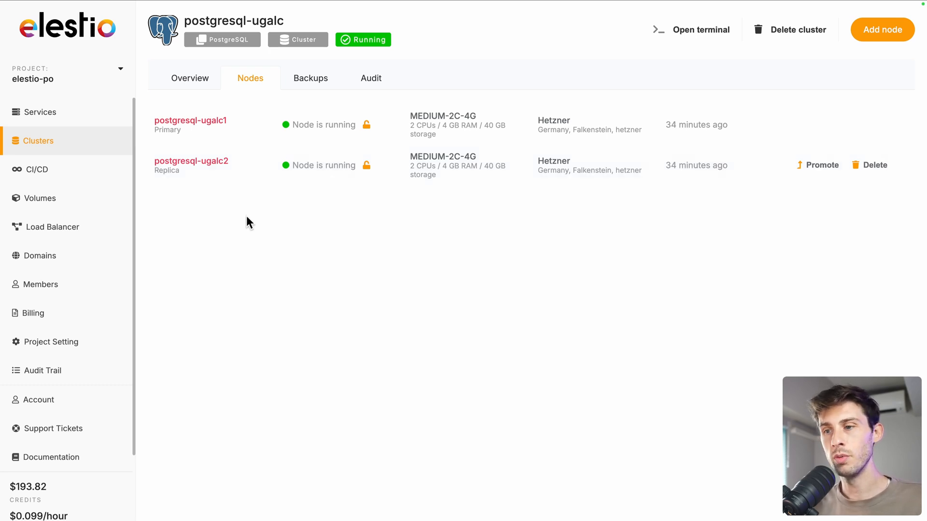
mouse_move(165, 161)
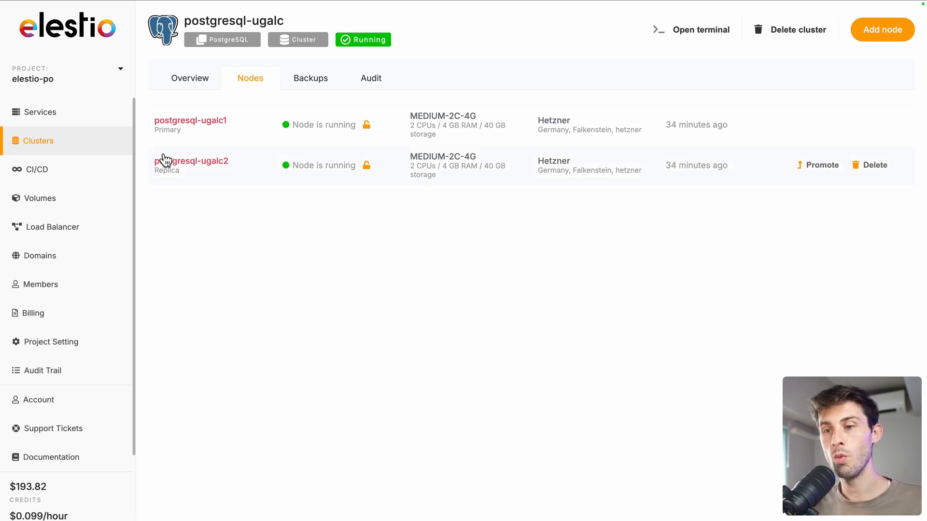
mouse_move(295, 195)
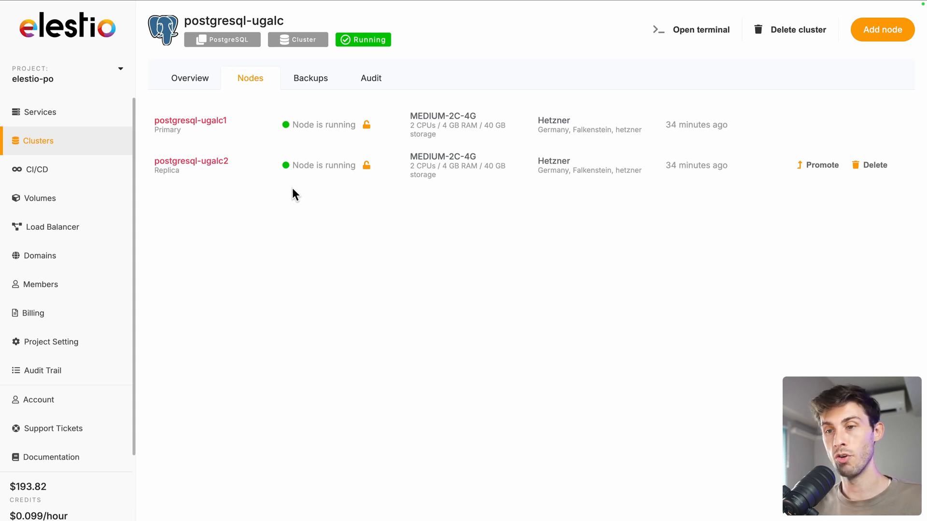
mouse_move(370, 190)
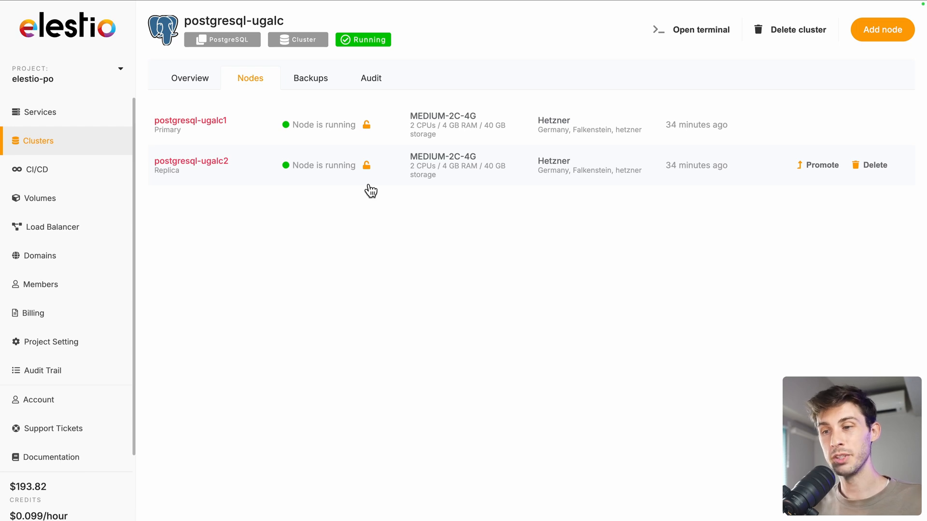
mouse_move(655, 155)
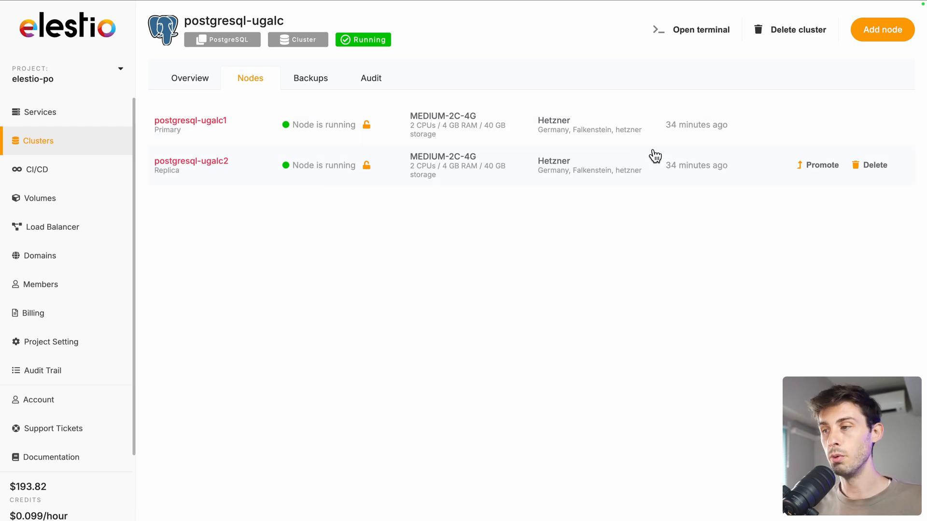
Start a new node for the cluster with DigitalOcean as the cloud provider
click(881, 29)
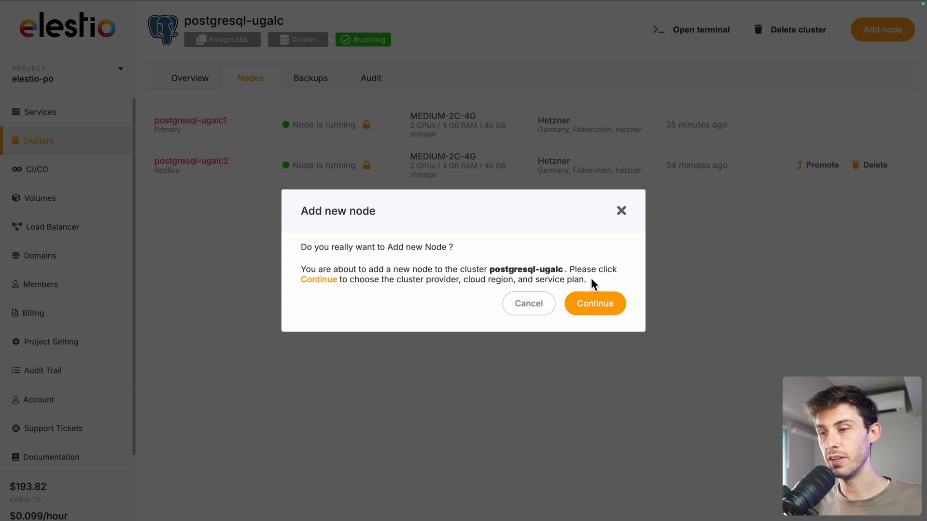
click(595, 304)
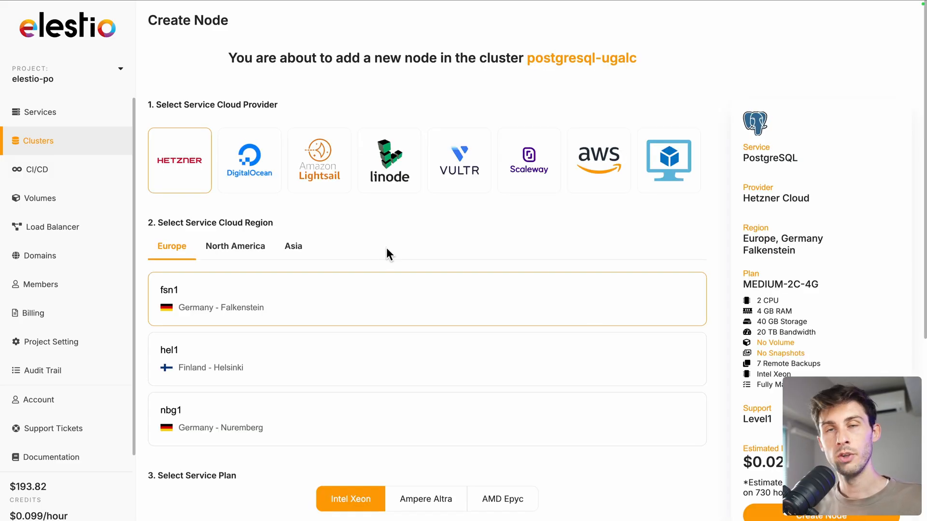
scroll(down, 3)
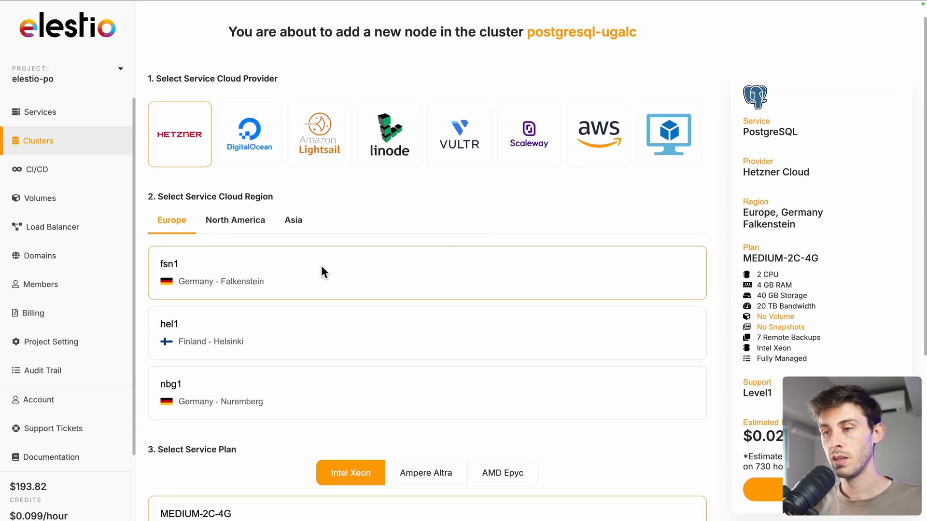
mouse_move(254, 140)
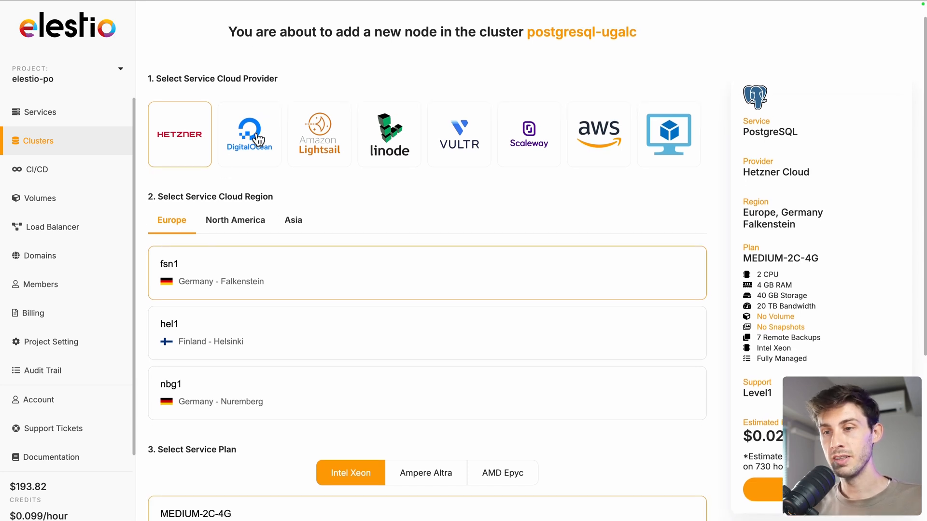
click(249, 133)
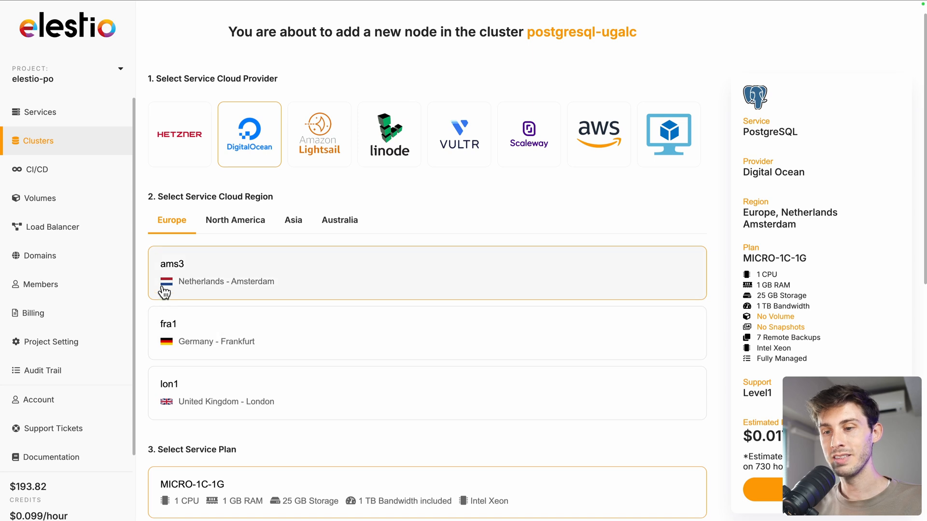
mouse_move(288, 354)
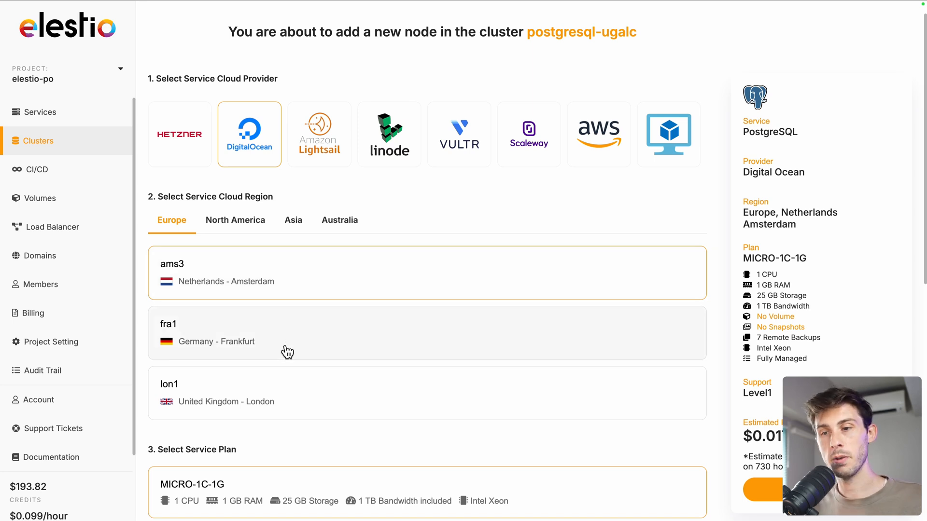
mouse_move(161, 179)
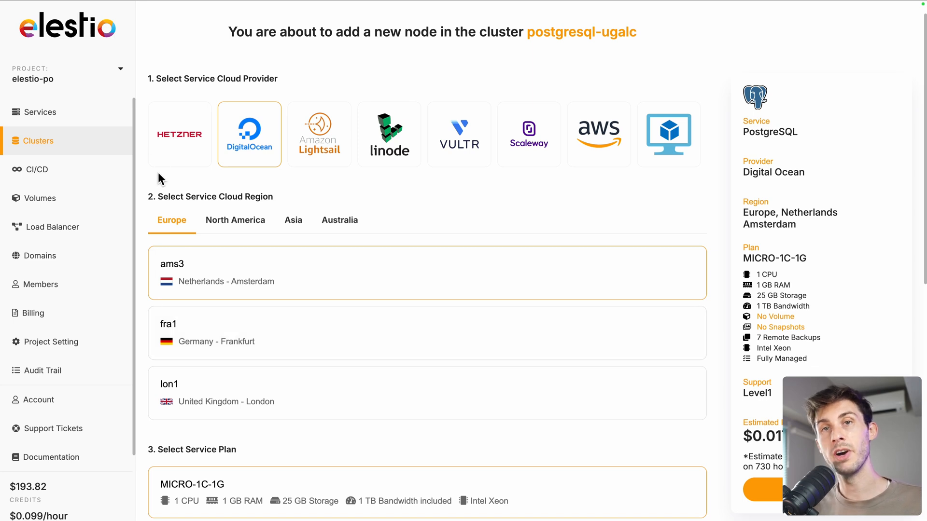
mouse_move(275, 248)
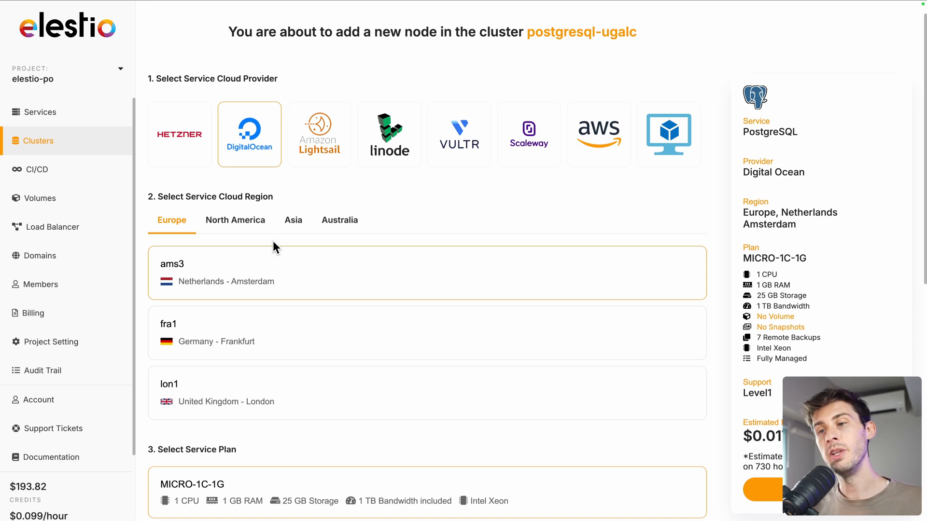
mouse_move(115, 145)
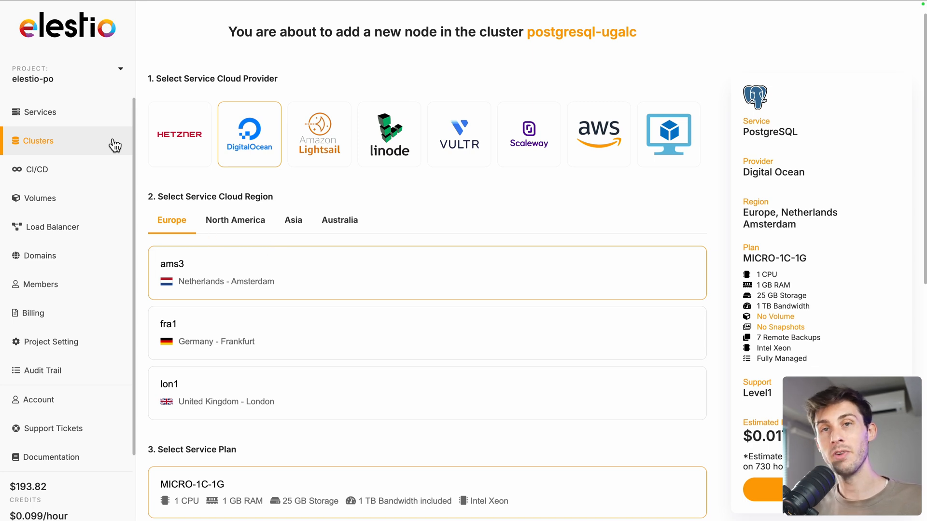
mouse_move(354, 194)
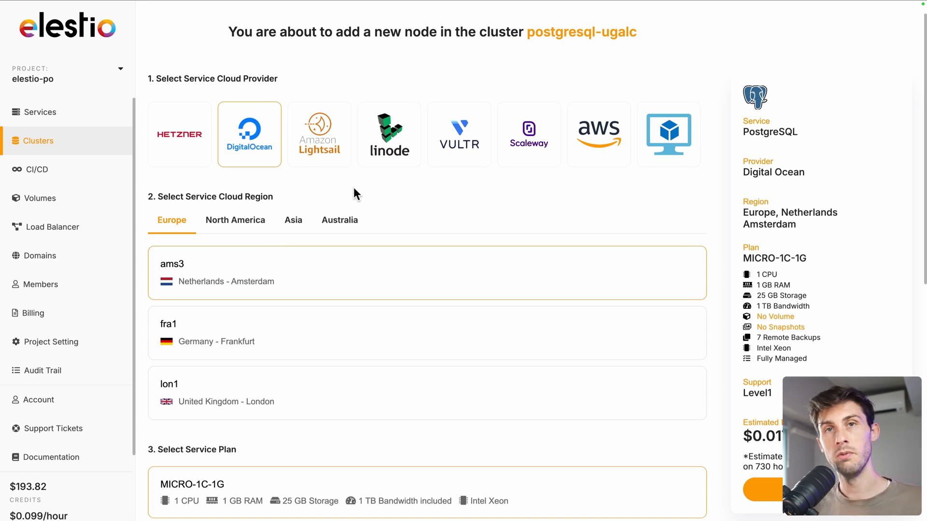
mouse_move(294, 220)
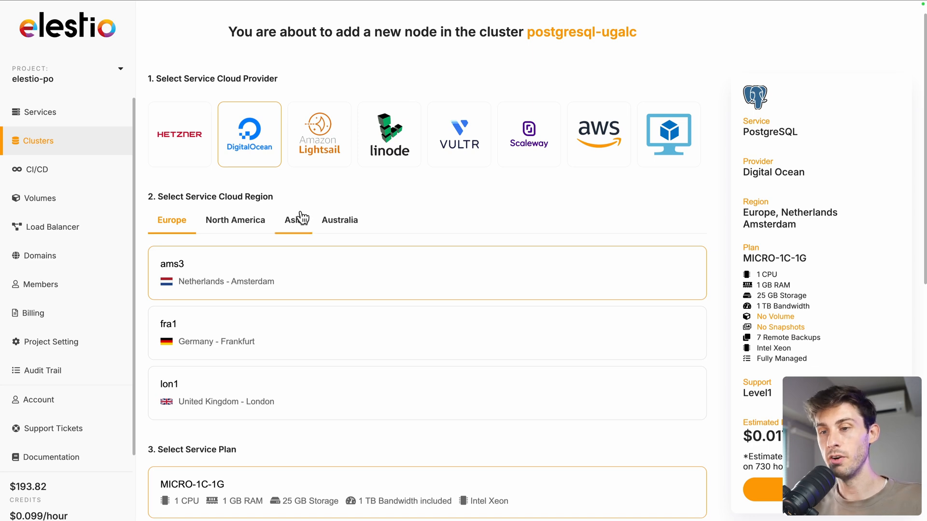
Choose the North America region and review the service plans down to MICRO-1C-1G
click(234, 220)
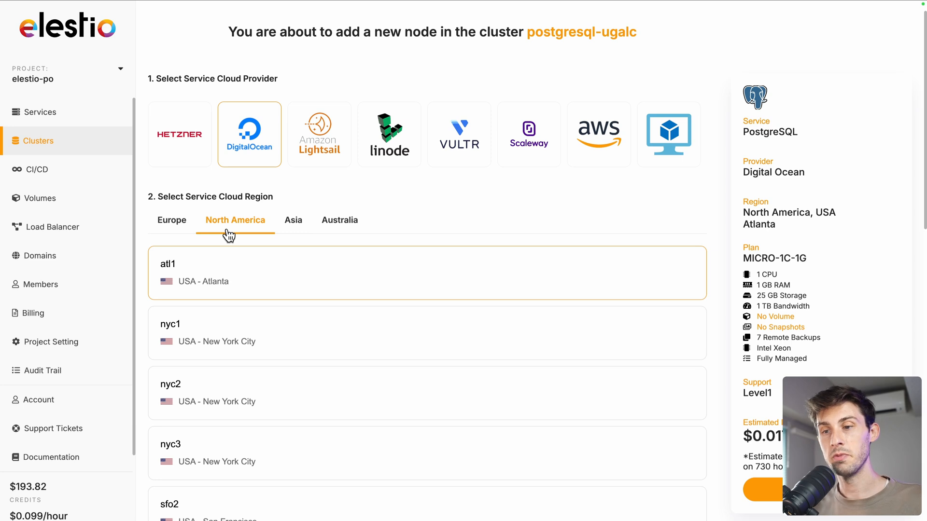
scroll(down, 3)
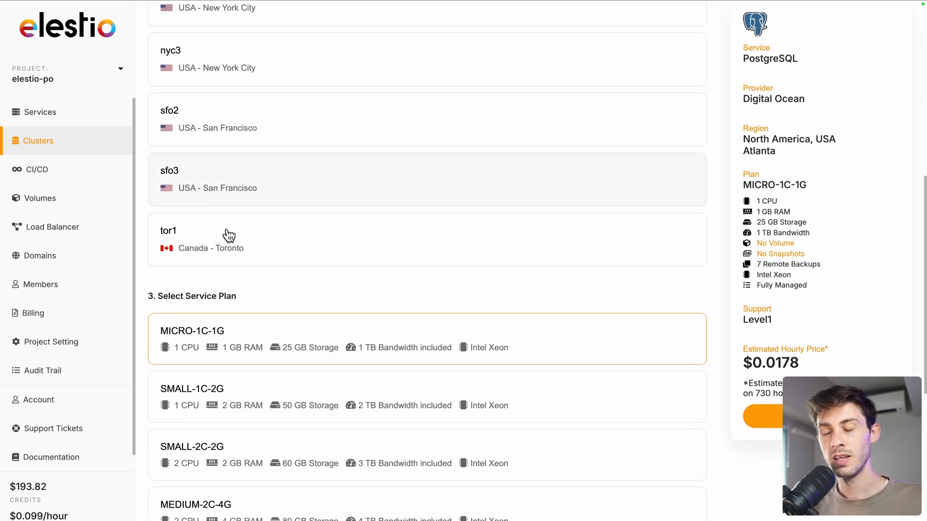
scroll(down, 3)
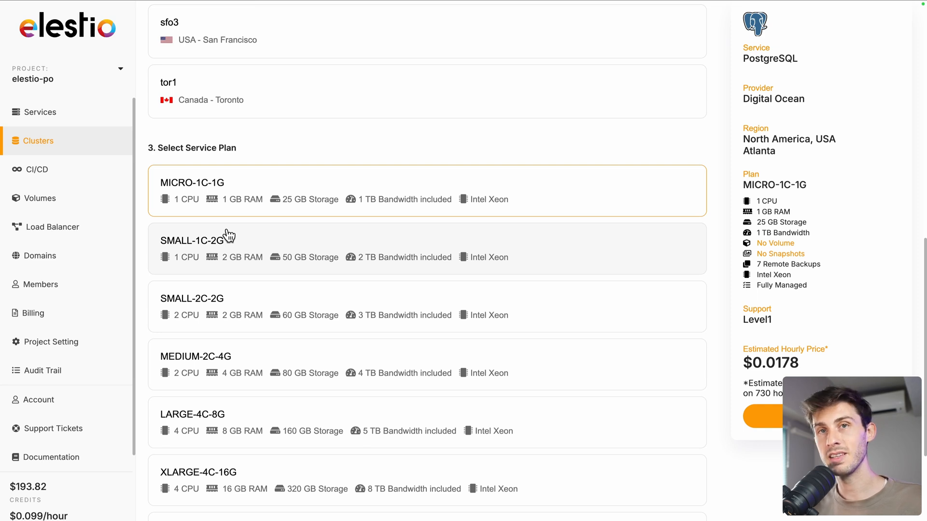
scroll(down, 3)
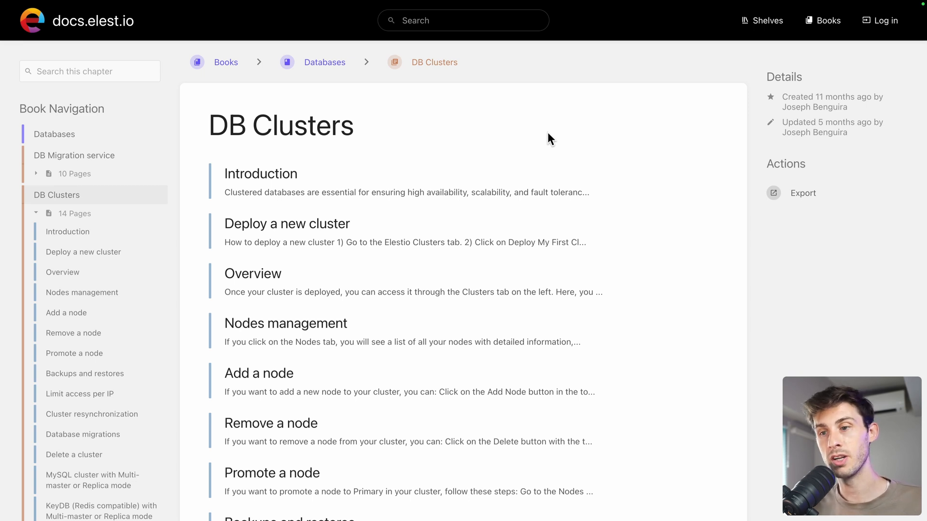
scroll(down, 3)
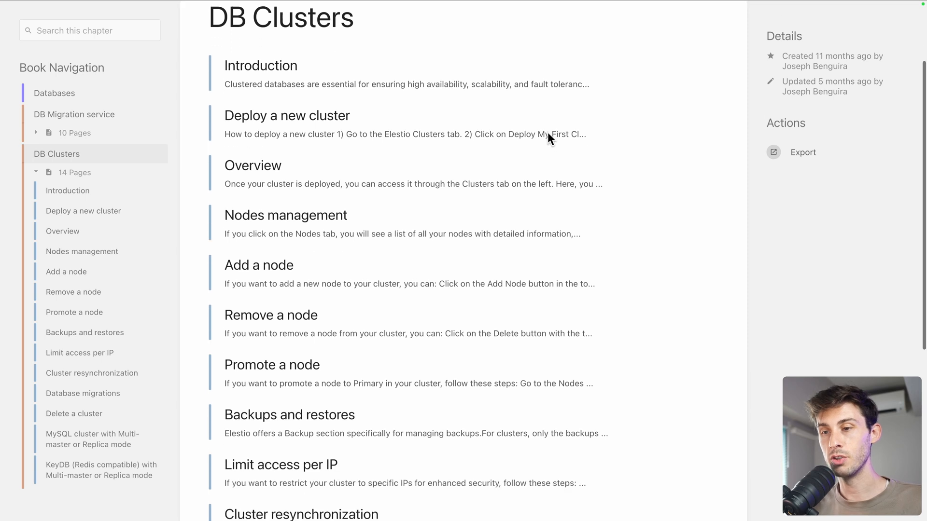
scroll(down, 3)
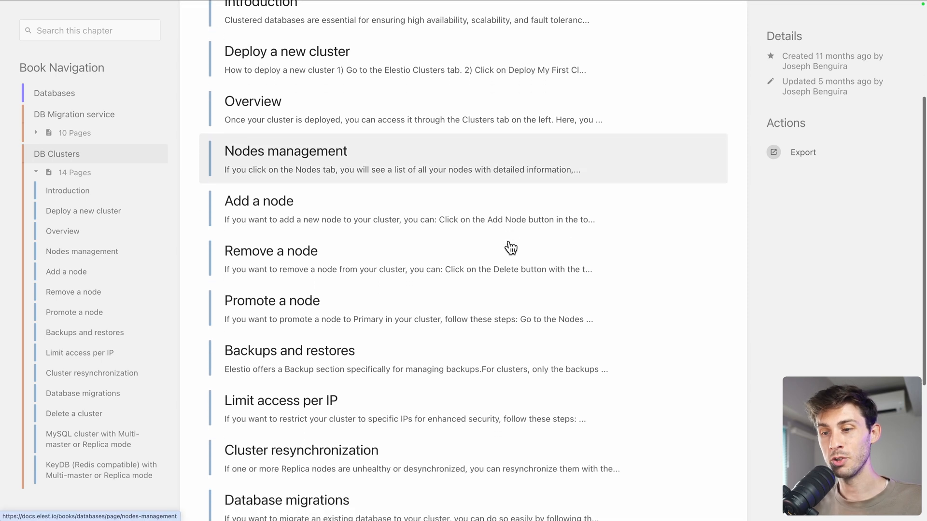
scroll(down, 3)
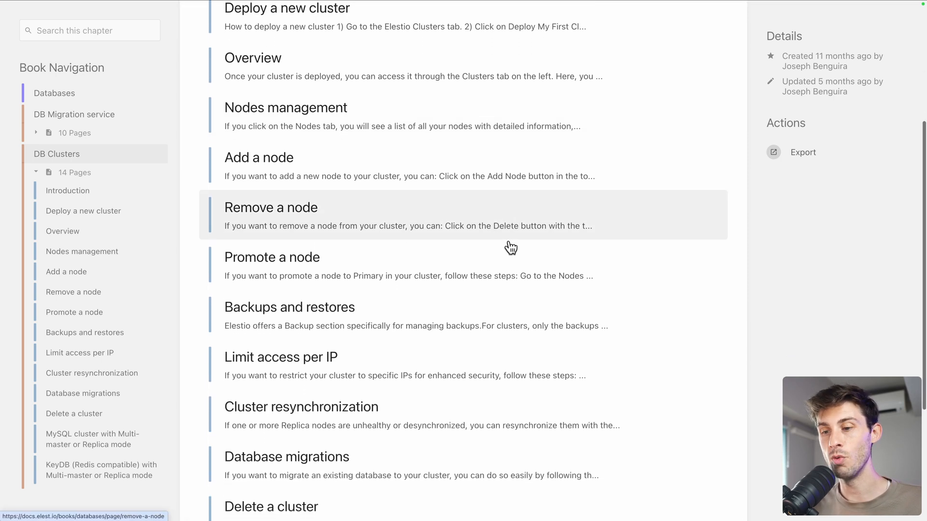
scroll(down, 3)
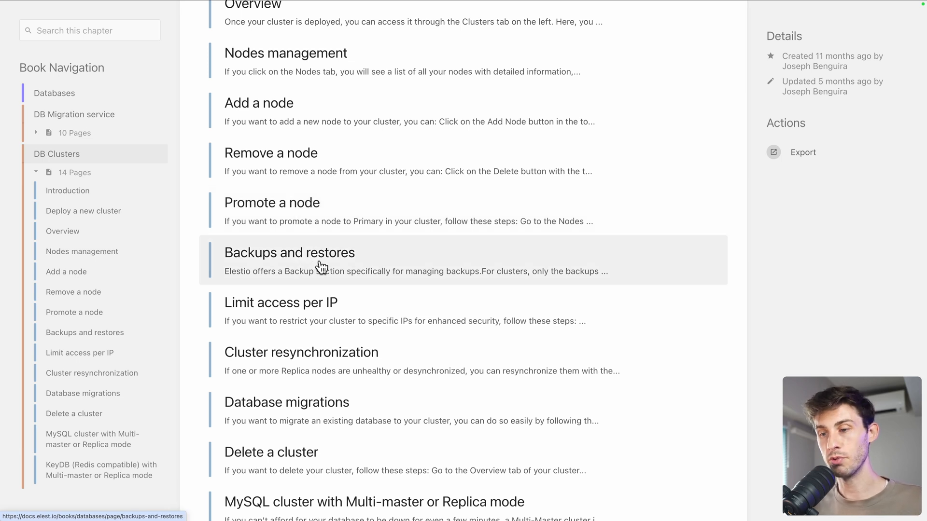
click(290, 252)
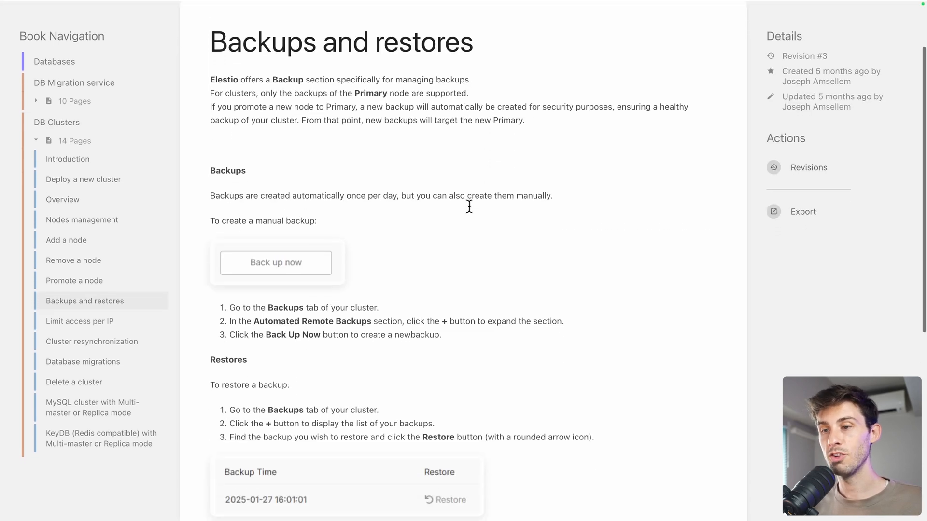
scroll(down, 3)
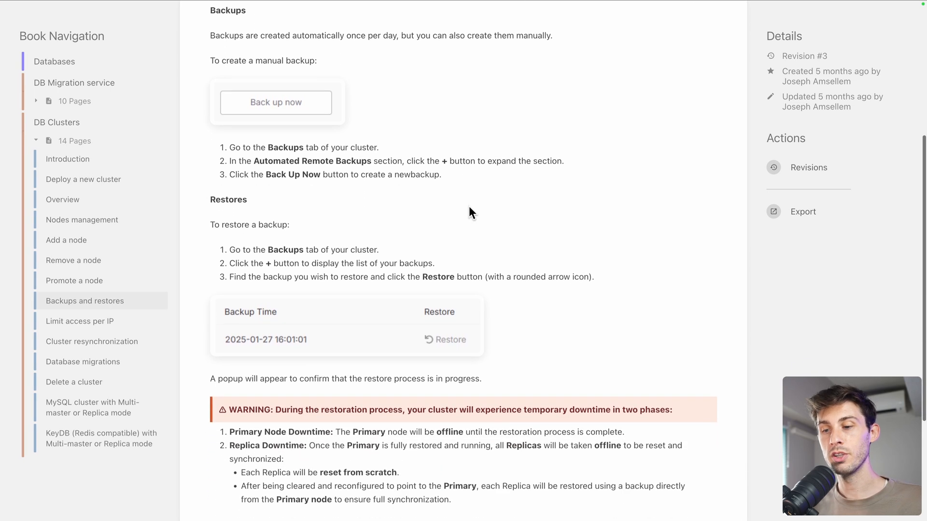
scroll(up, 3)
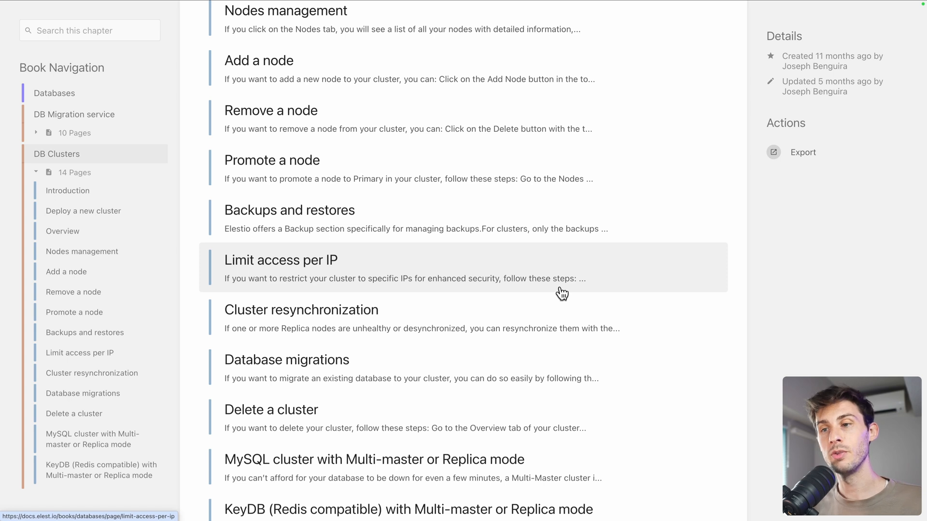
scroll(down, 3)
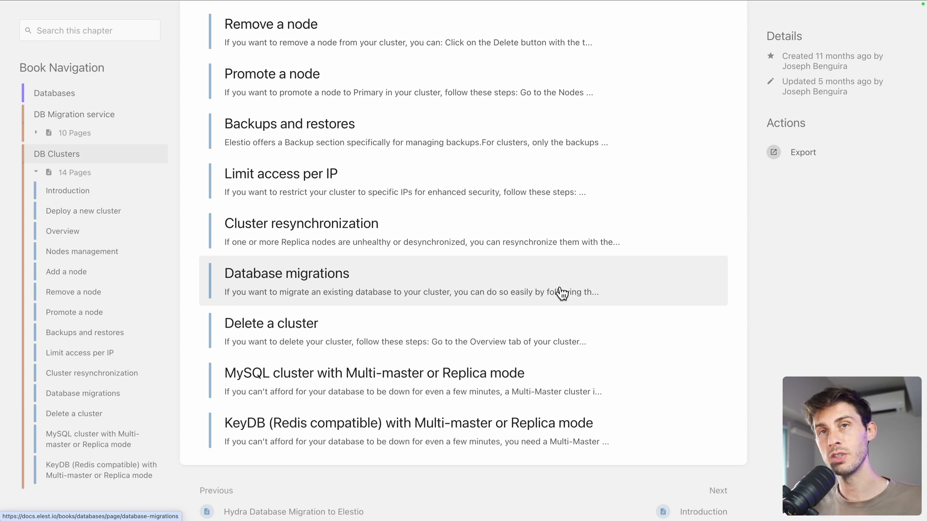
mouse_move(293, 412)
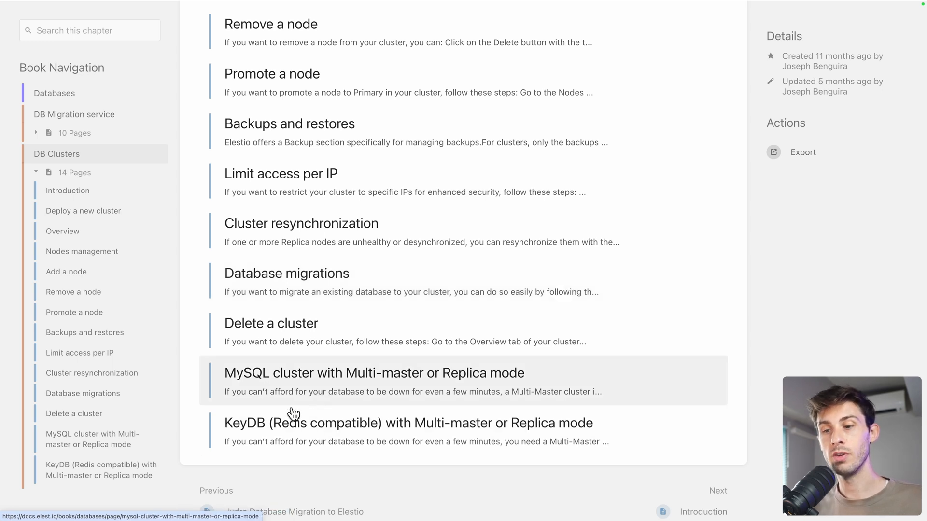
mouse_move(237, 400)
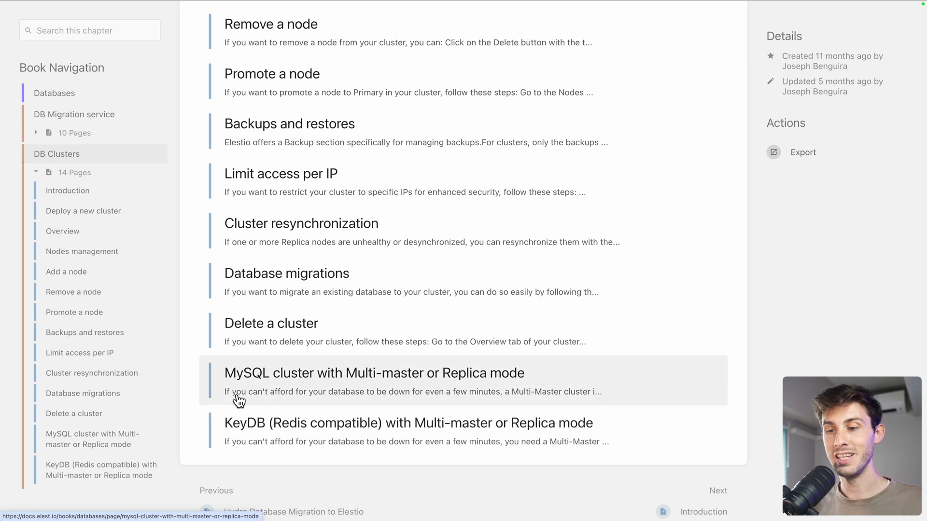
mouse_move(262, 394)
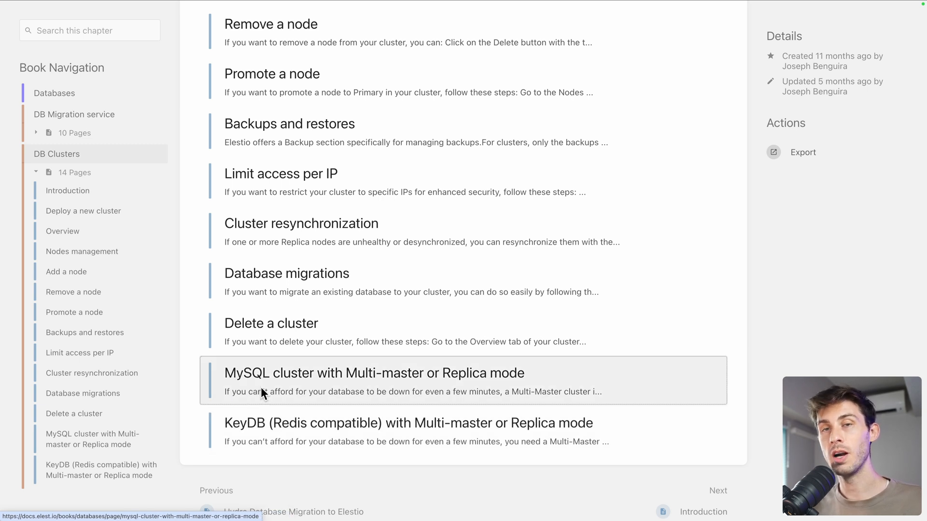